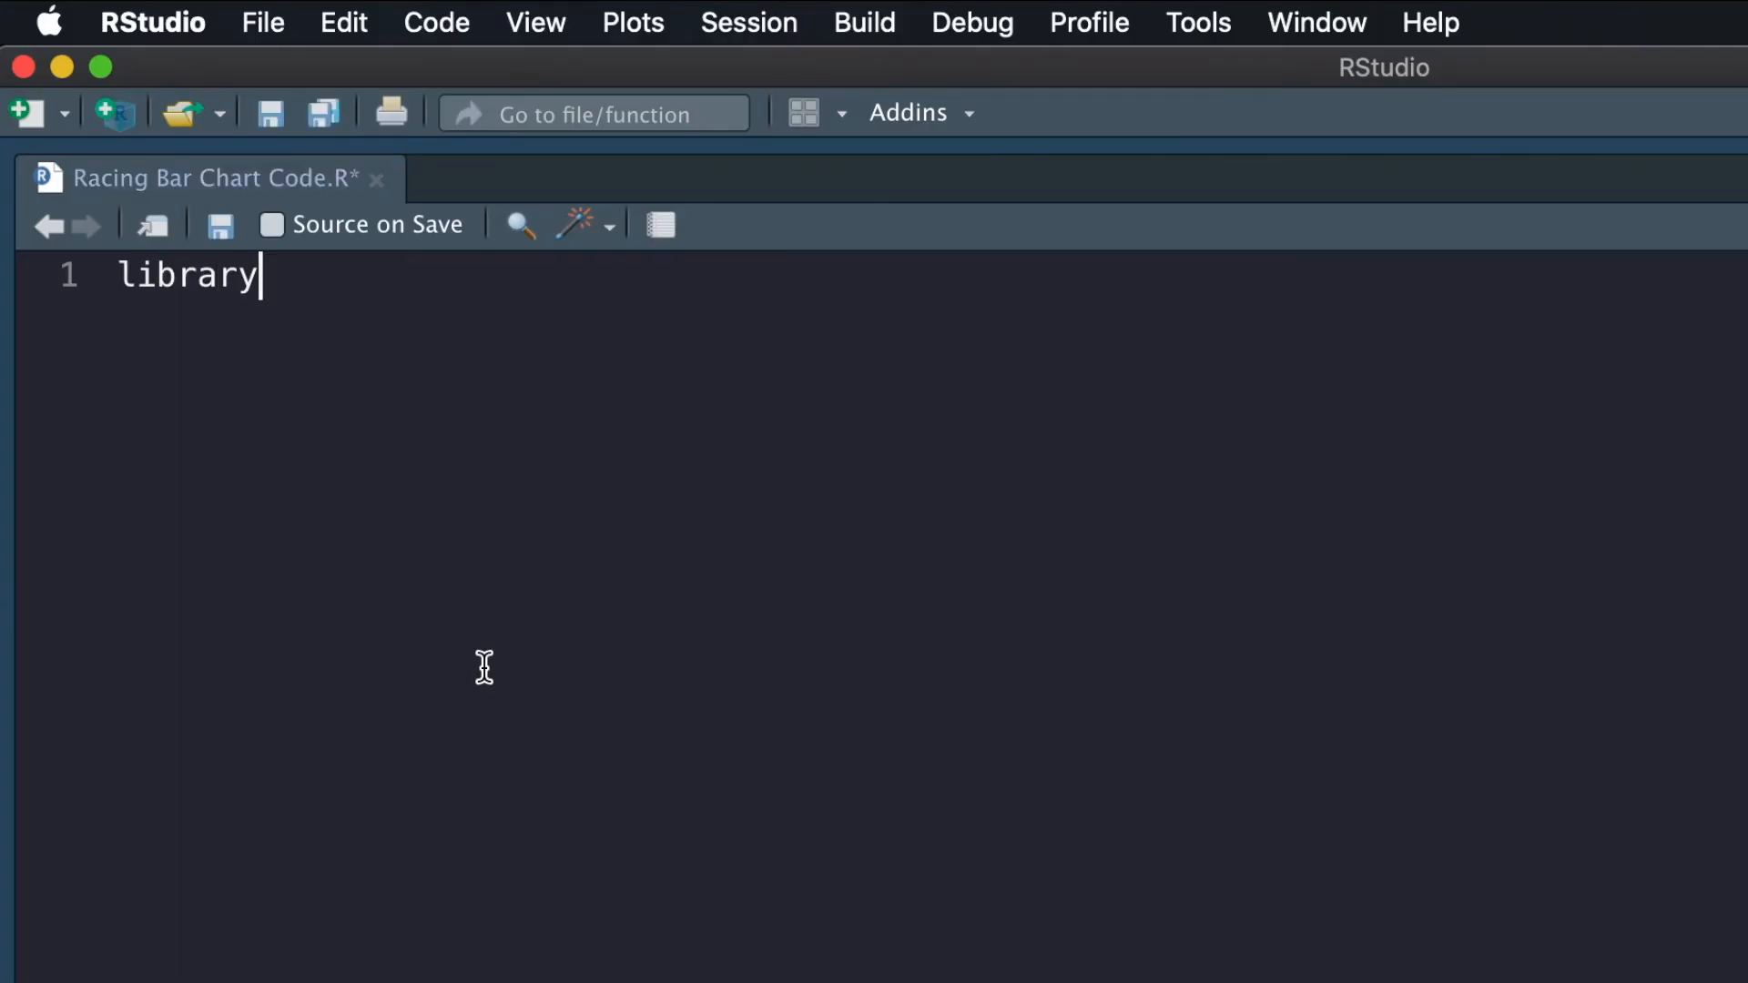
# Write library() calls loading tidyquant, rvest, tidyverse, lubridate, stringr and reshape2
pyautogui.write('(tidyquant)')
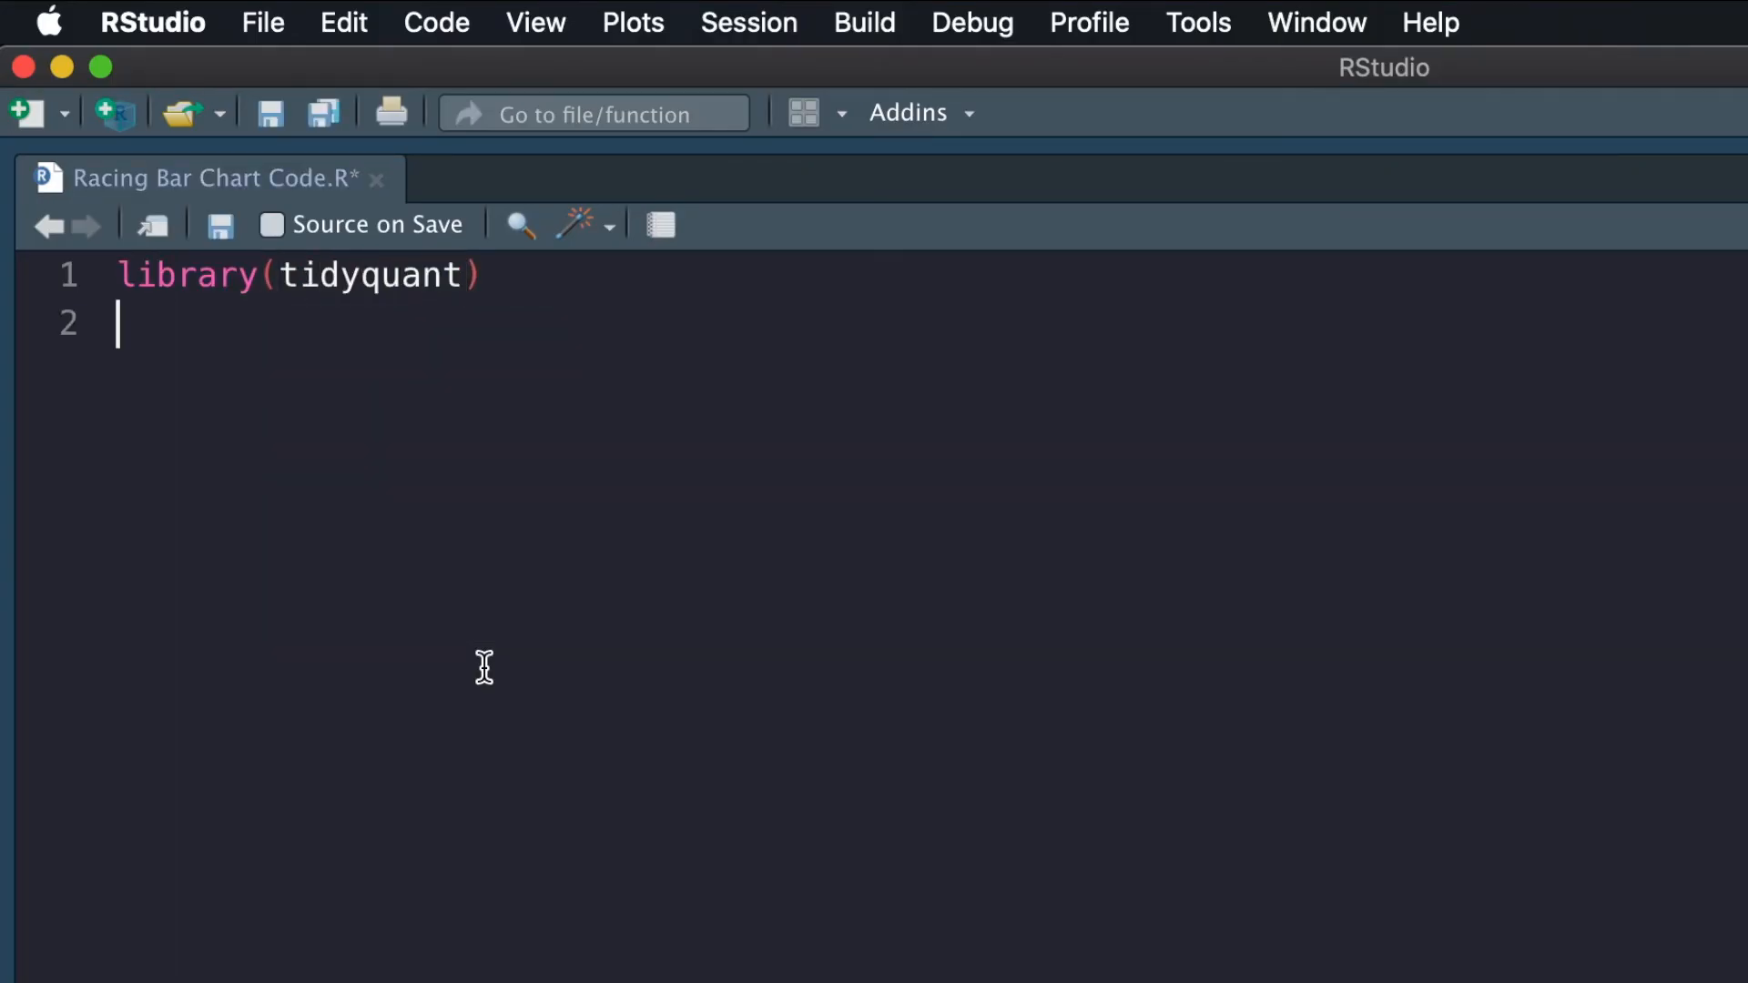
pyautogui.write('library(rvest)')
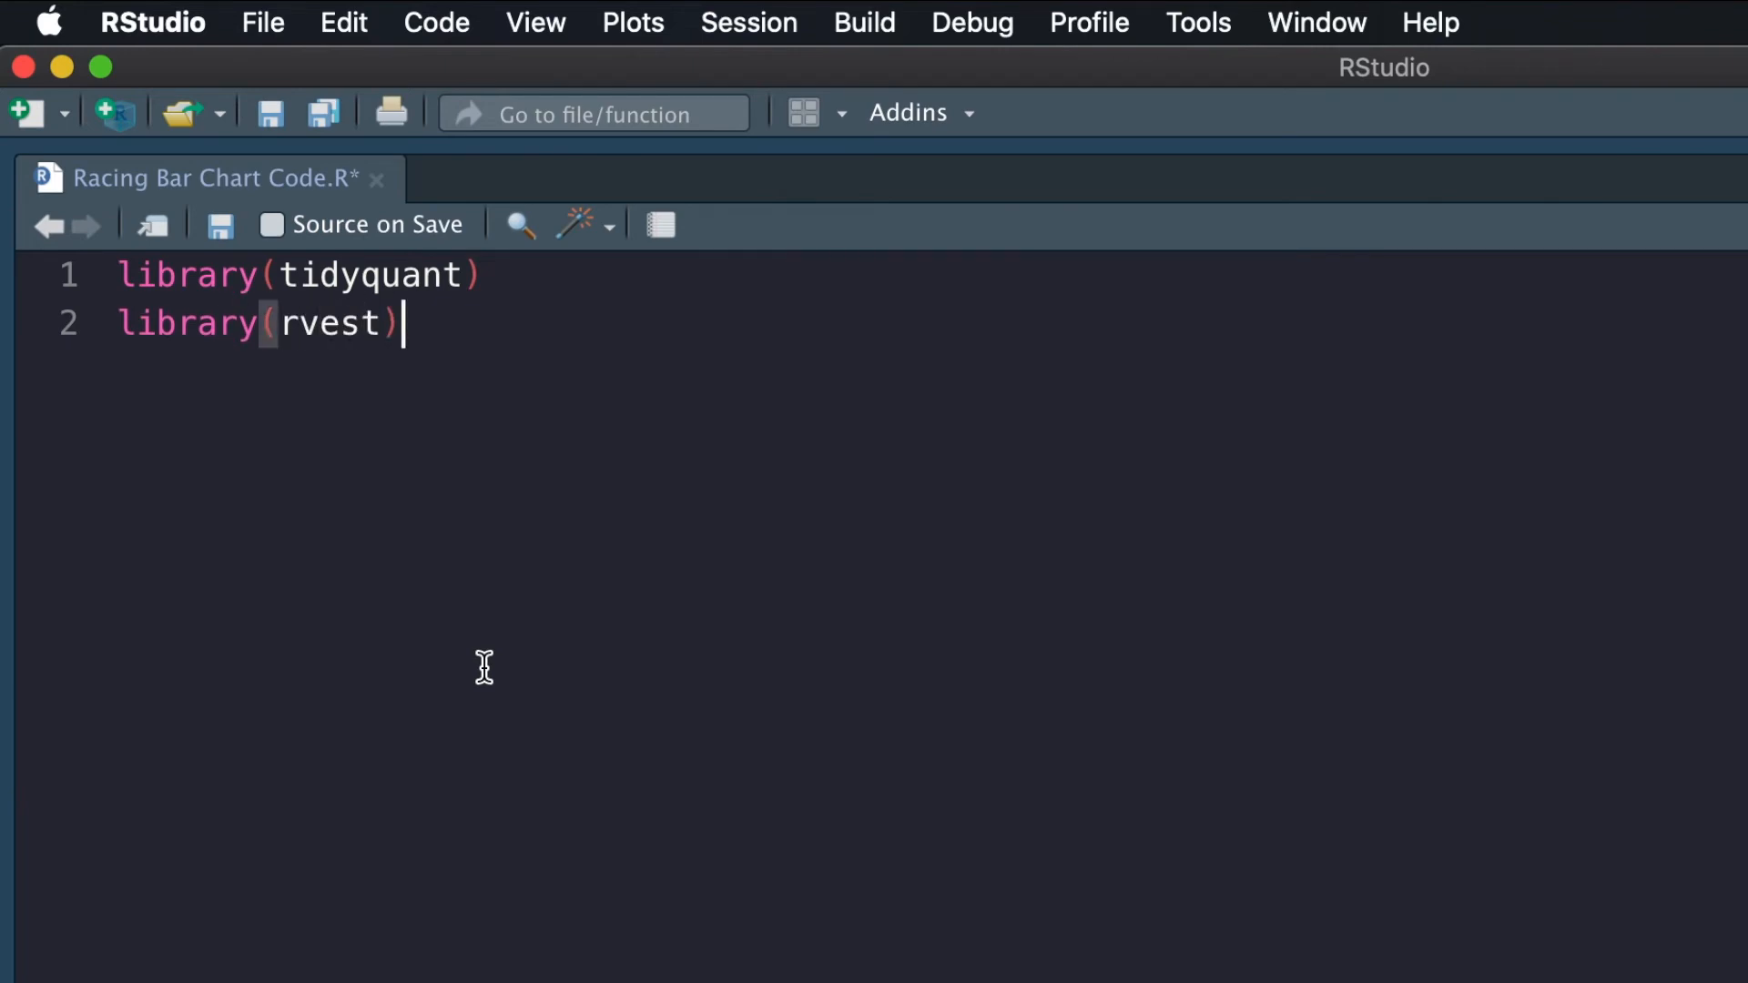
pyautogui.write('library(tidyverse)')
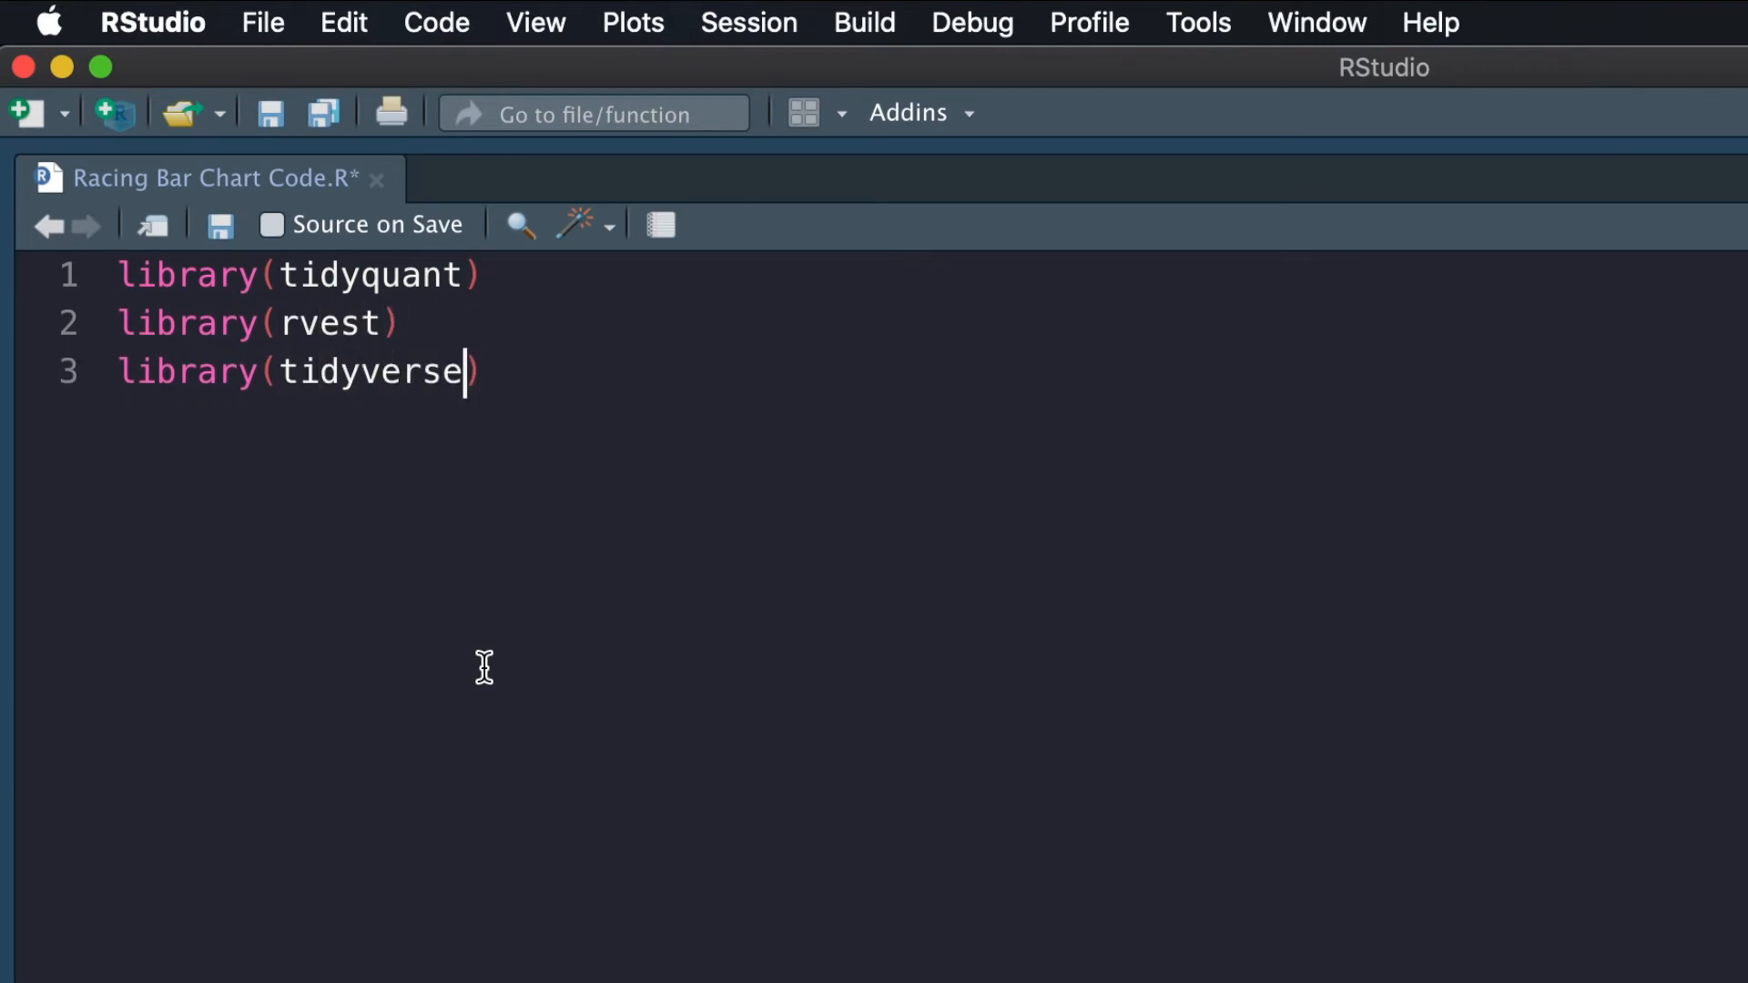
pyautogui.write('library(lubridate)')
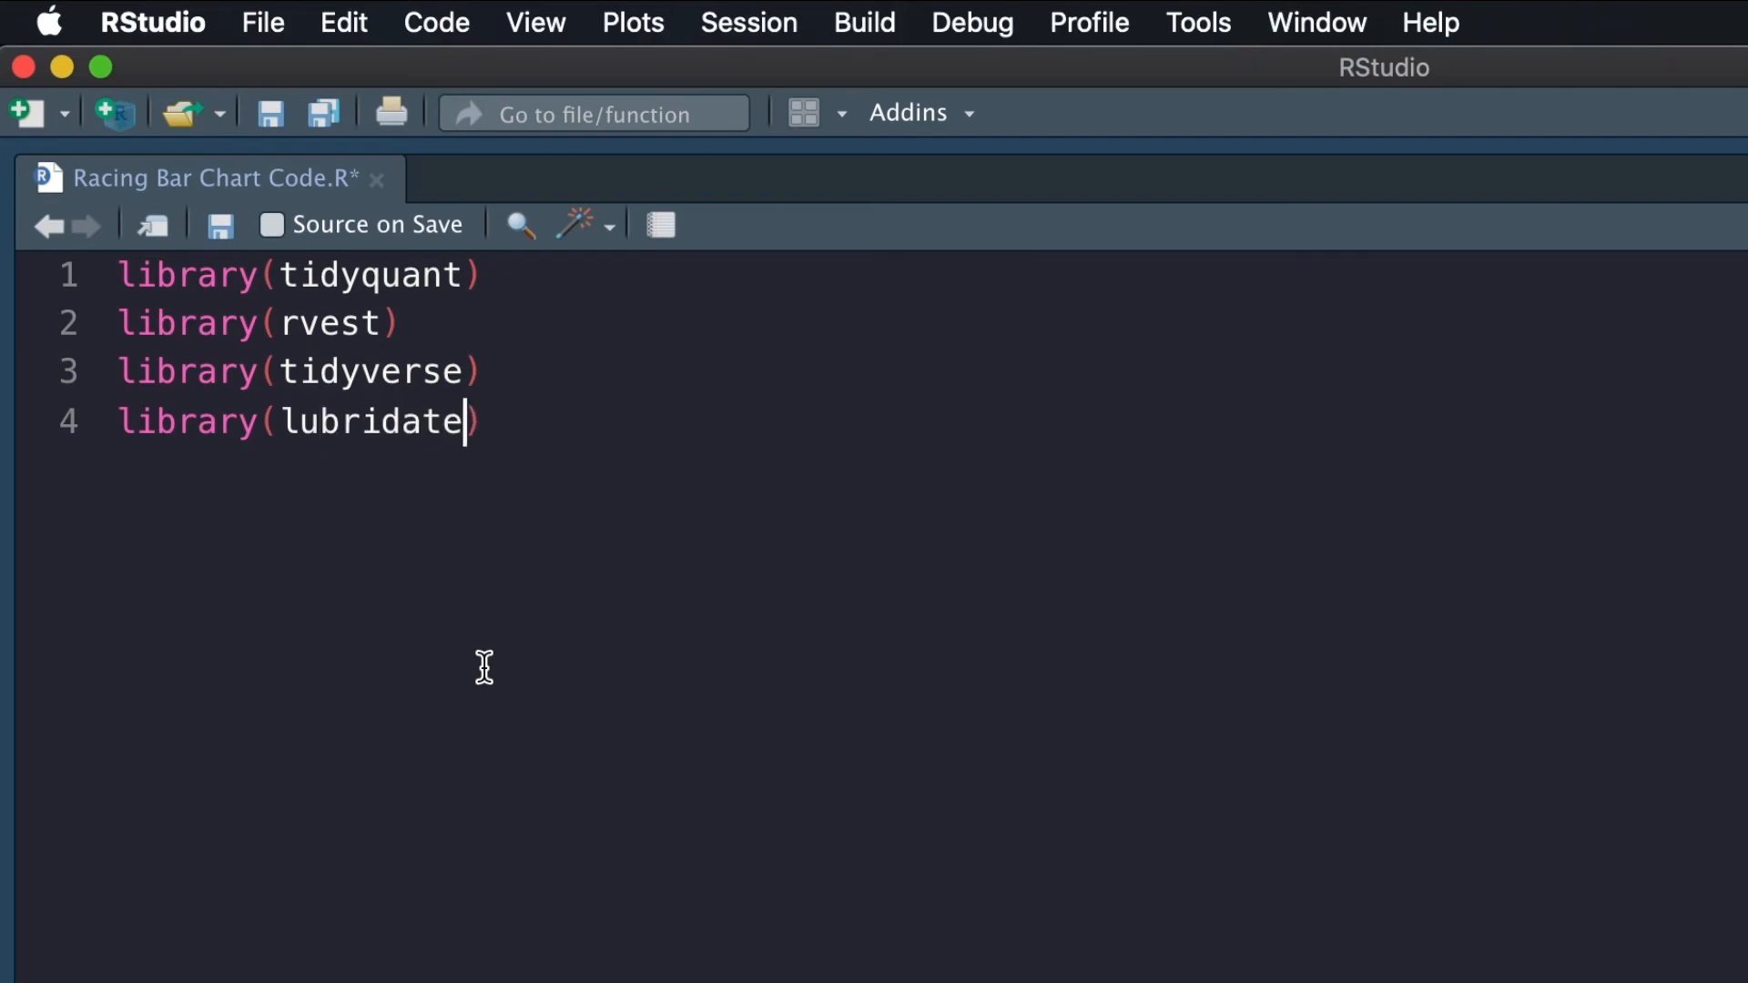
pyautogui.write('library(stringr)')
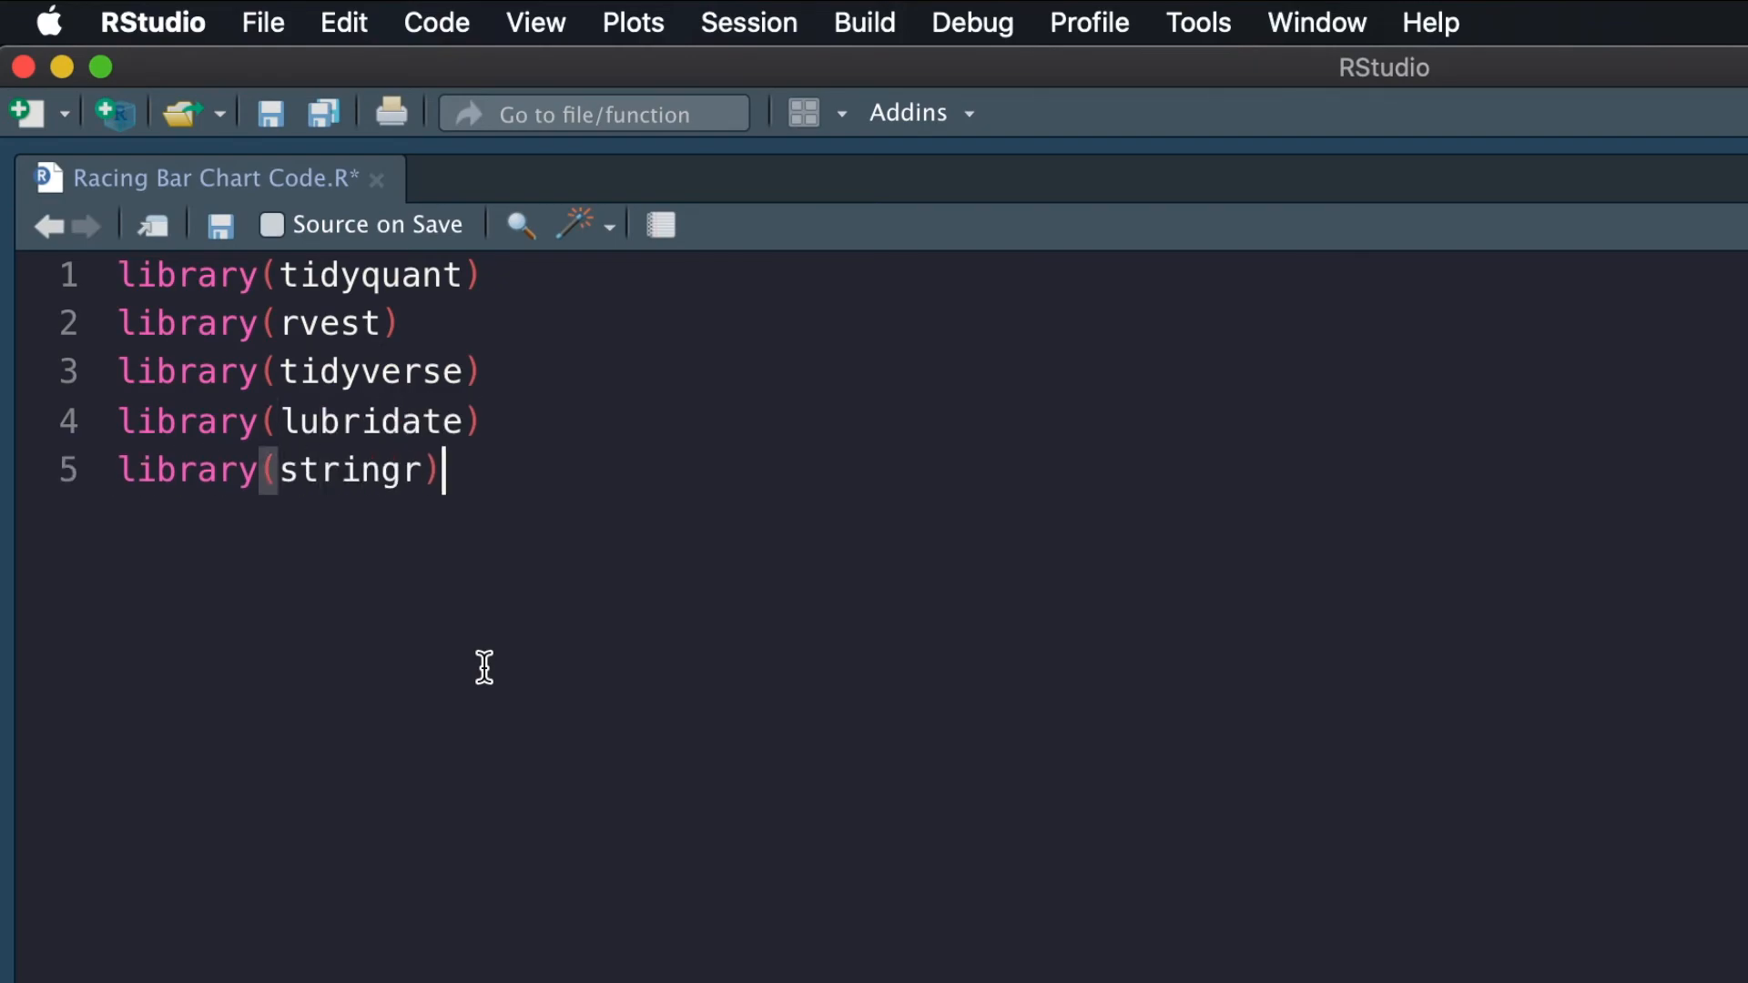
pyautogui.write('library(resh')
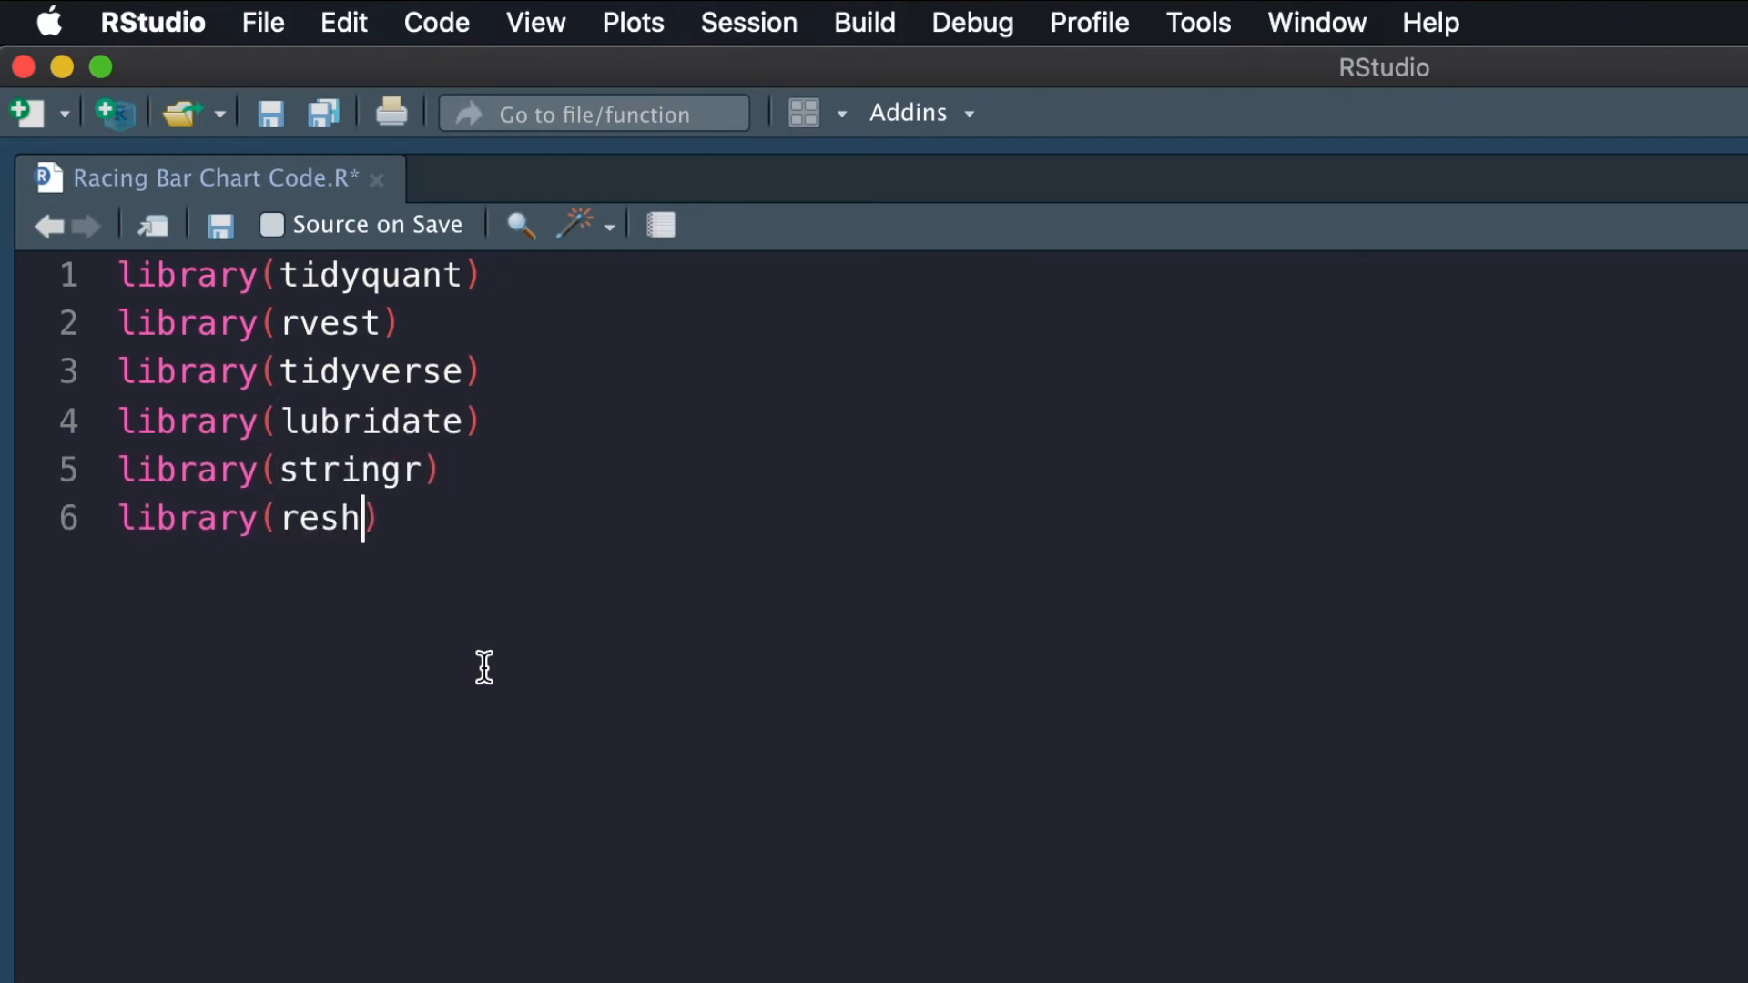
pyautogui.write('ape2')
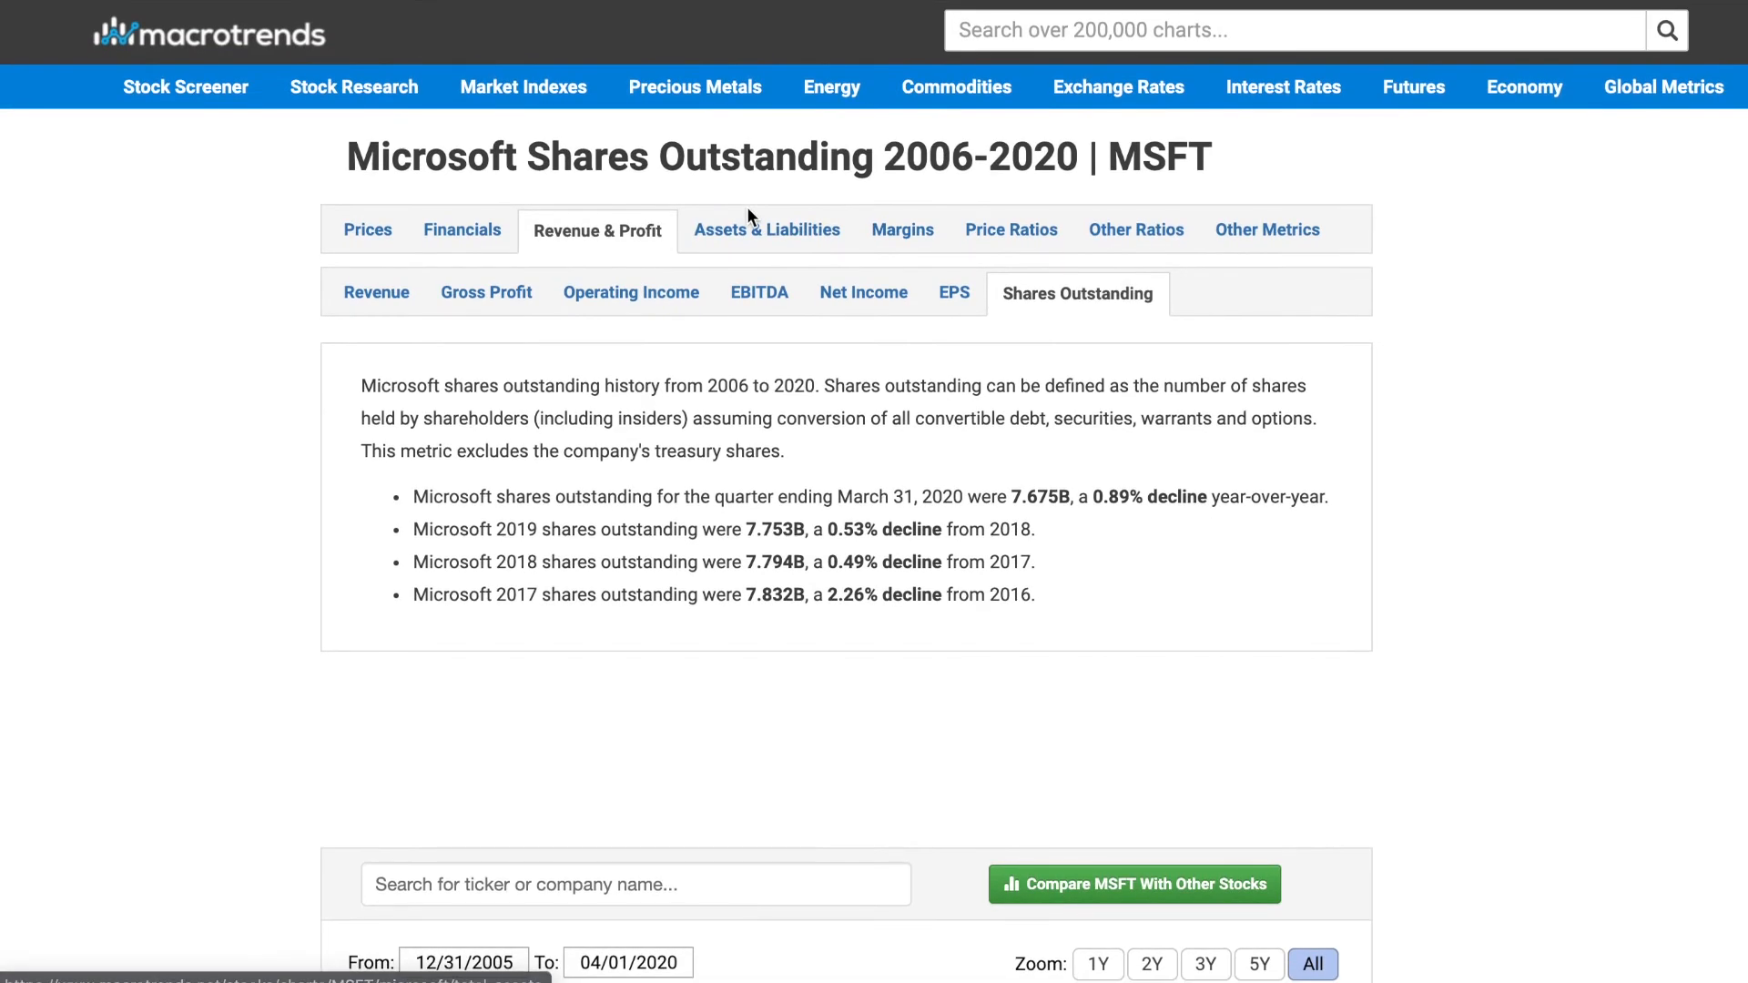
# Scroll the Macrotrends page down to Microsoft's quarterly shares-outstanding table
pyautogui.scroll(-3)
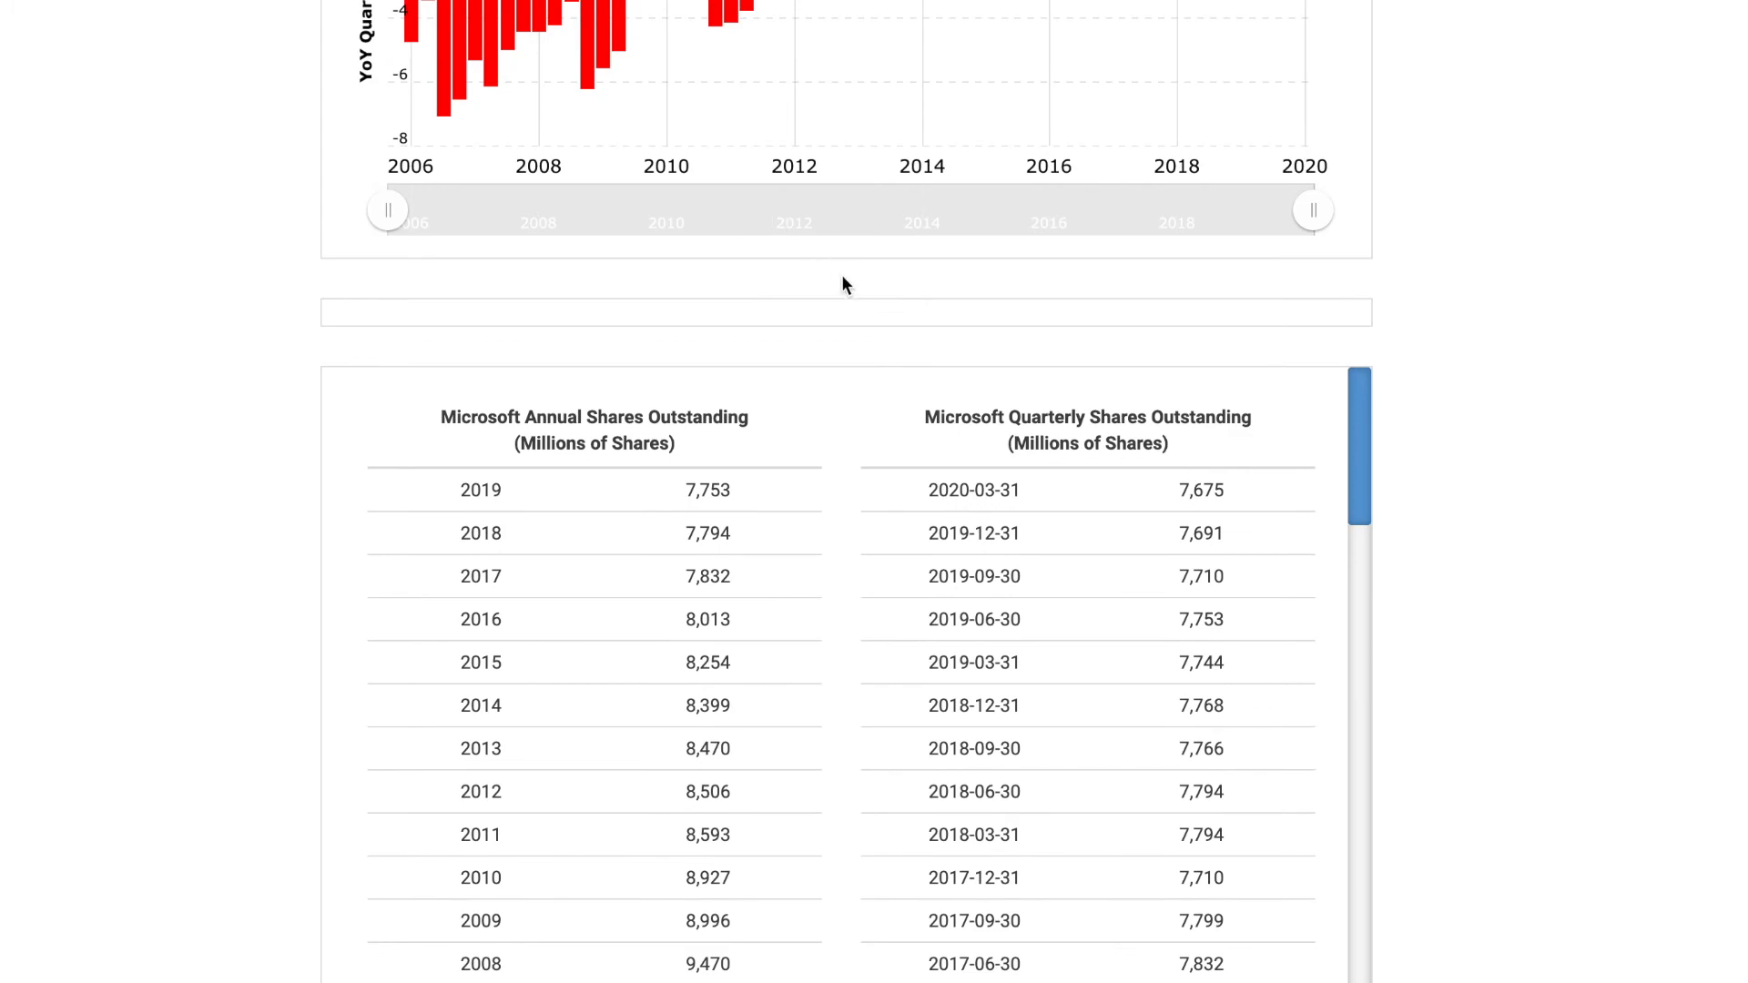
pyautogui.scroll(-3)
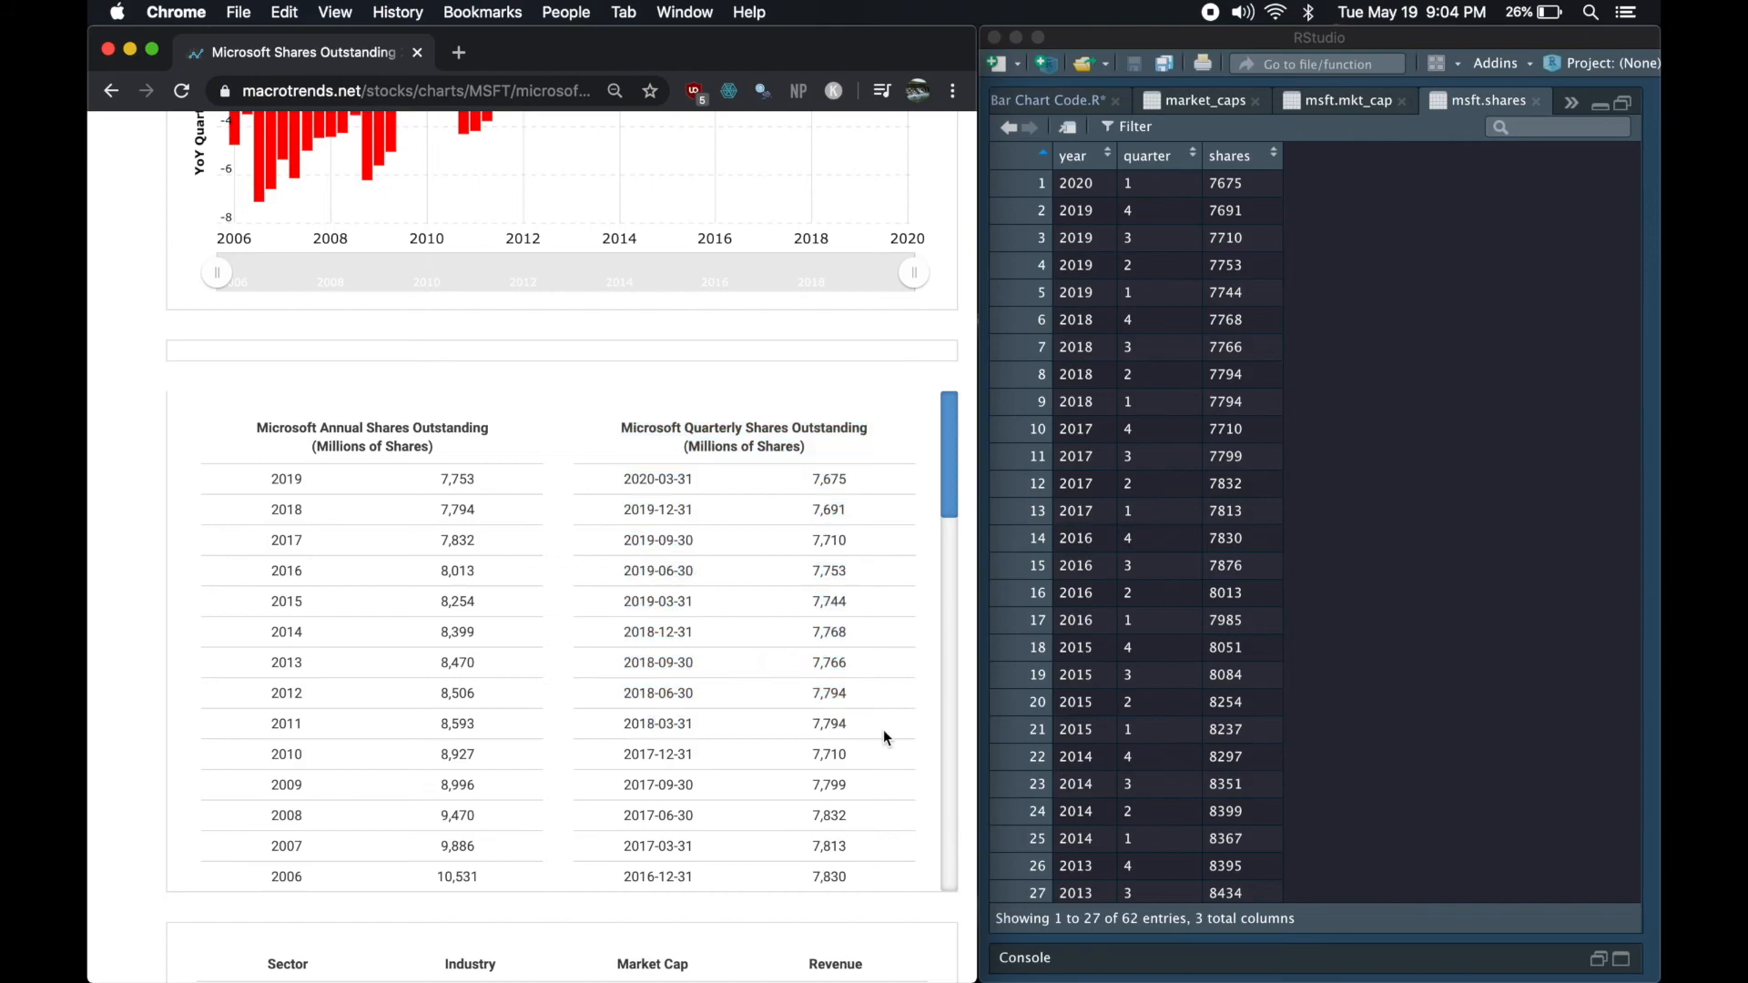
pyautogui.moveTo(1229, 180)
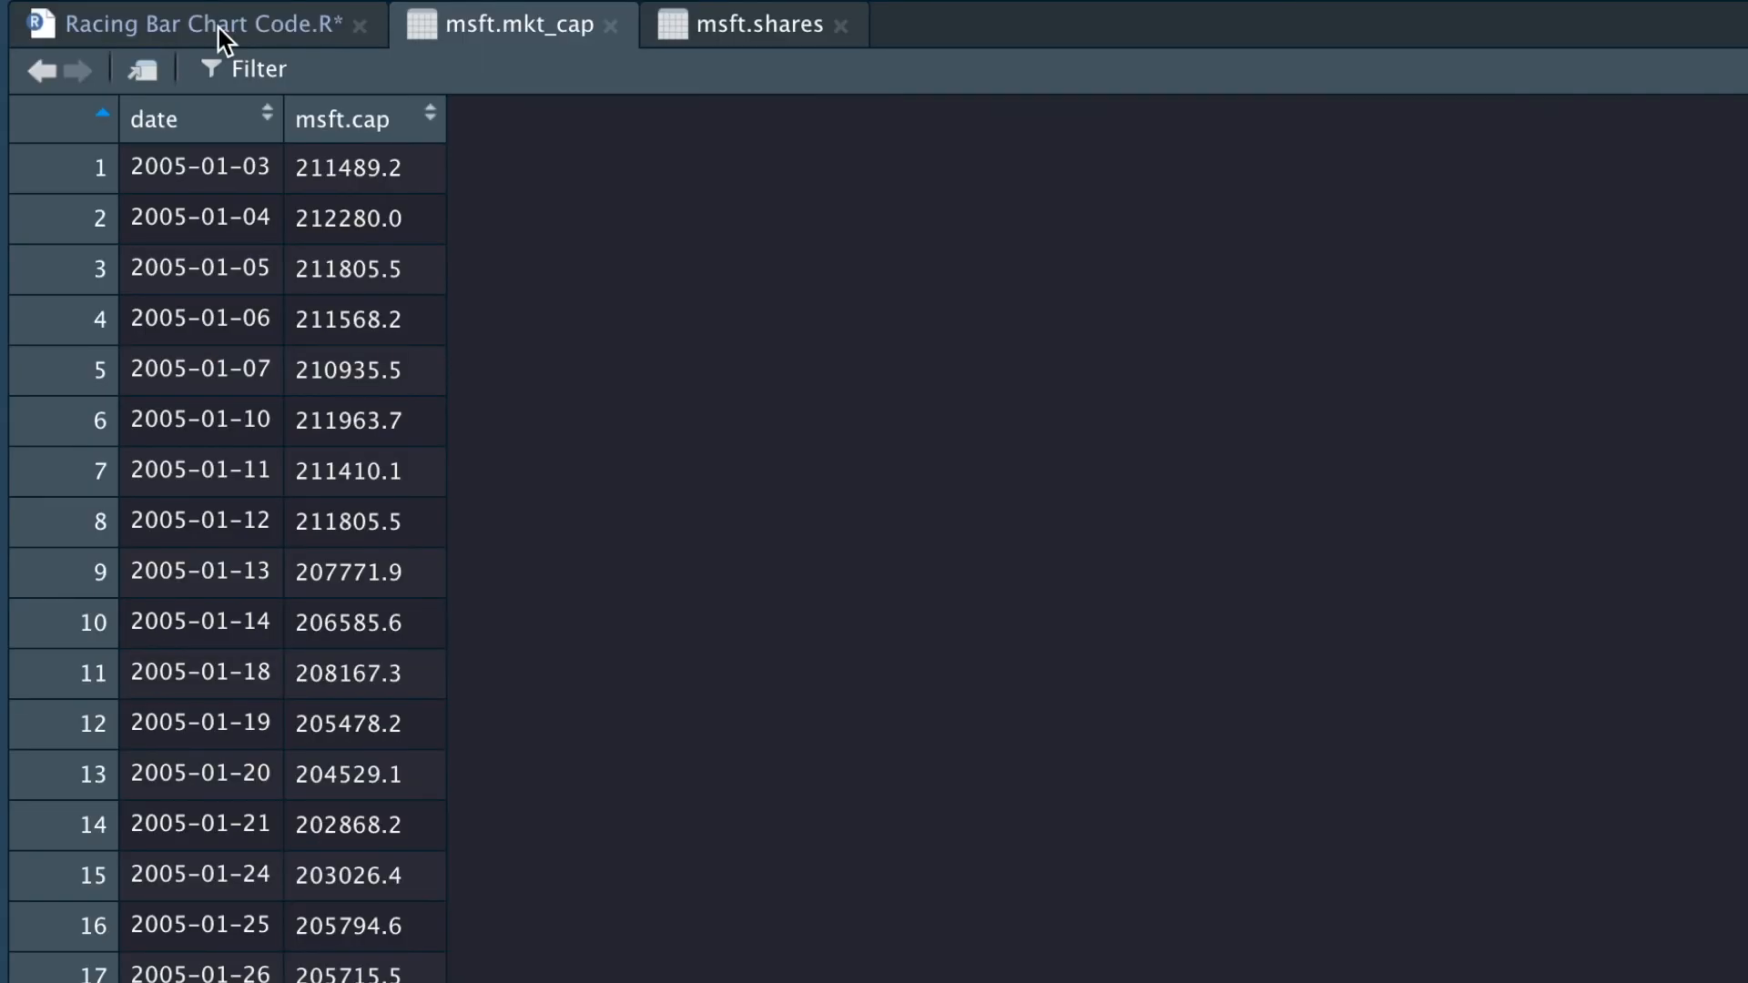
# Write the market_caps pipeline full-joining company market caps by date and arranging by date
pyautogui.click(200, 23)
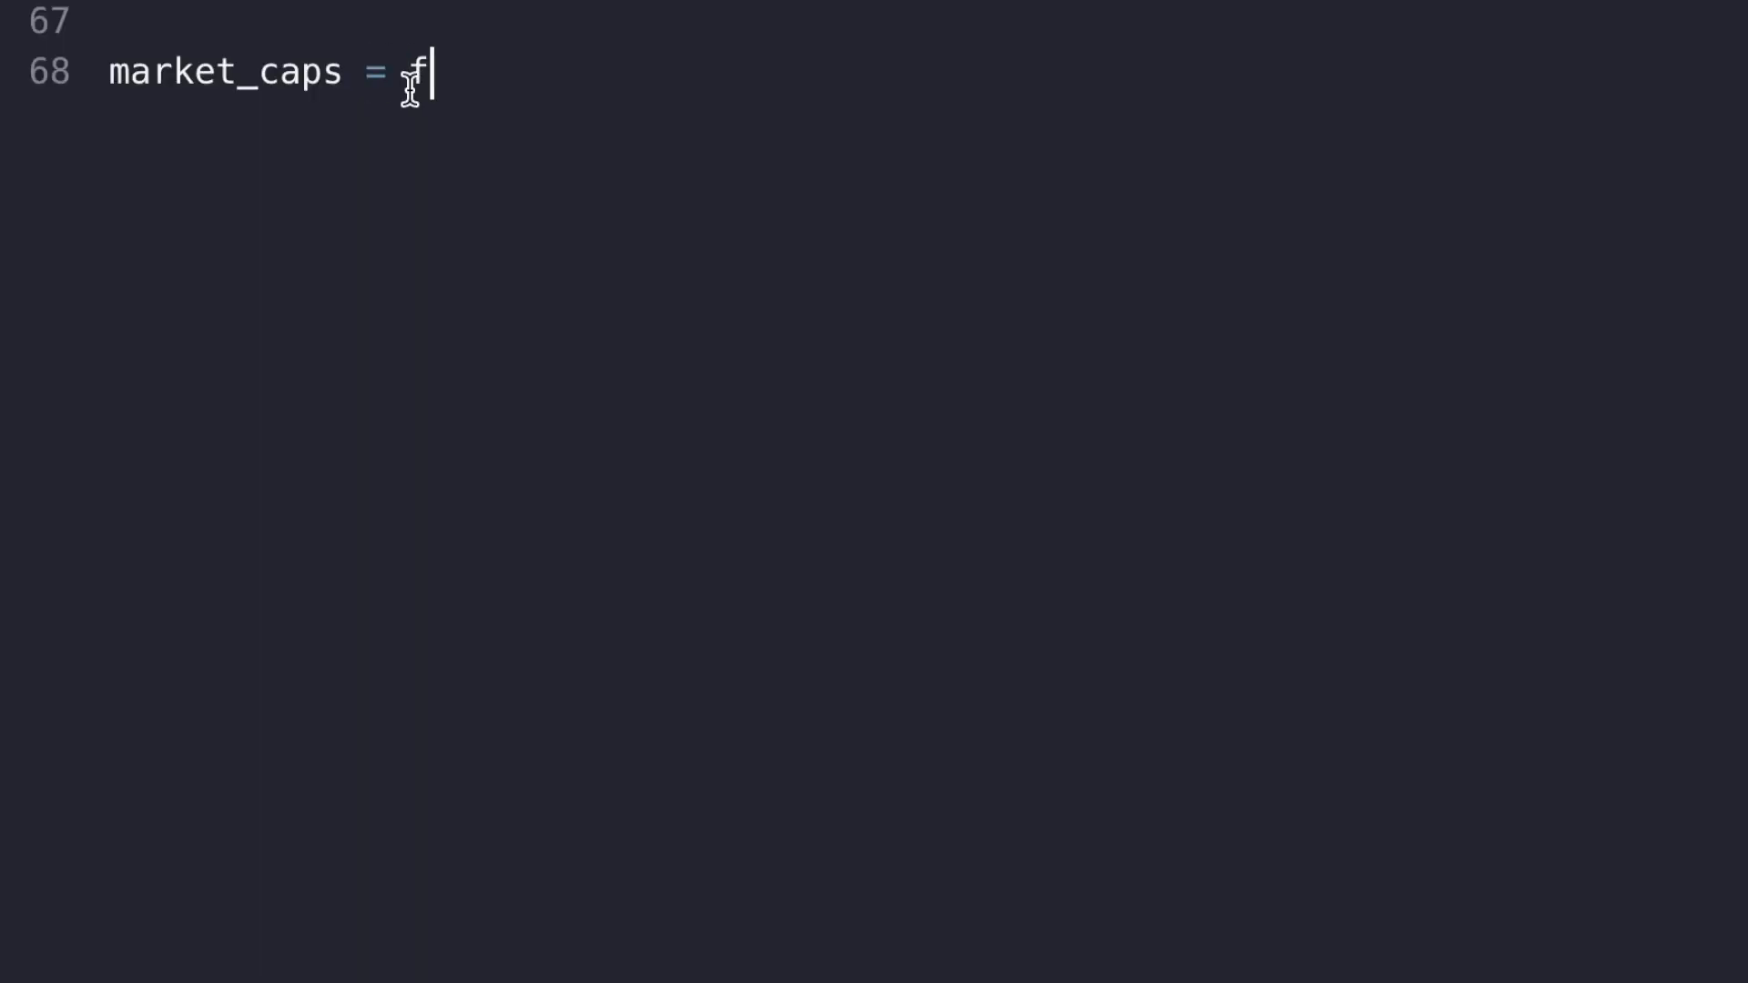
pyautogui.write('b.mkt_cap %>%')
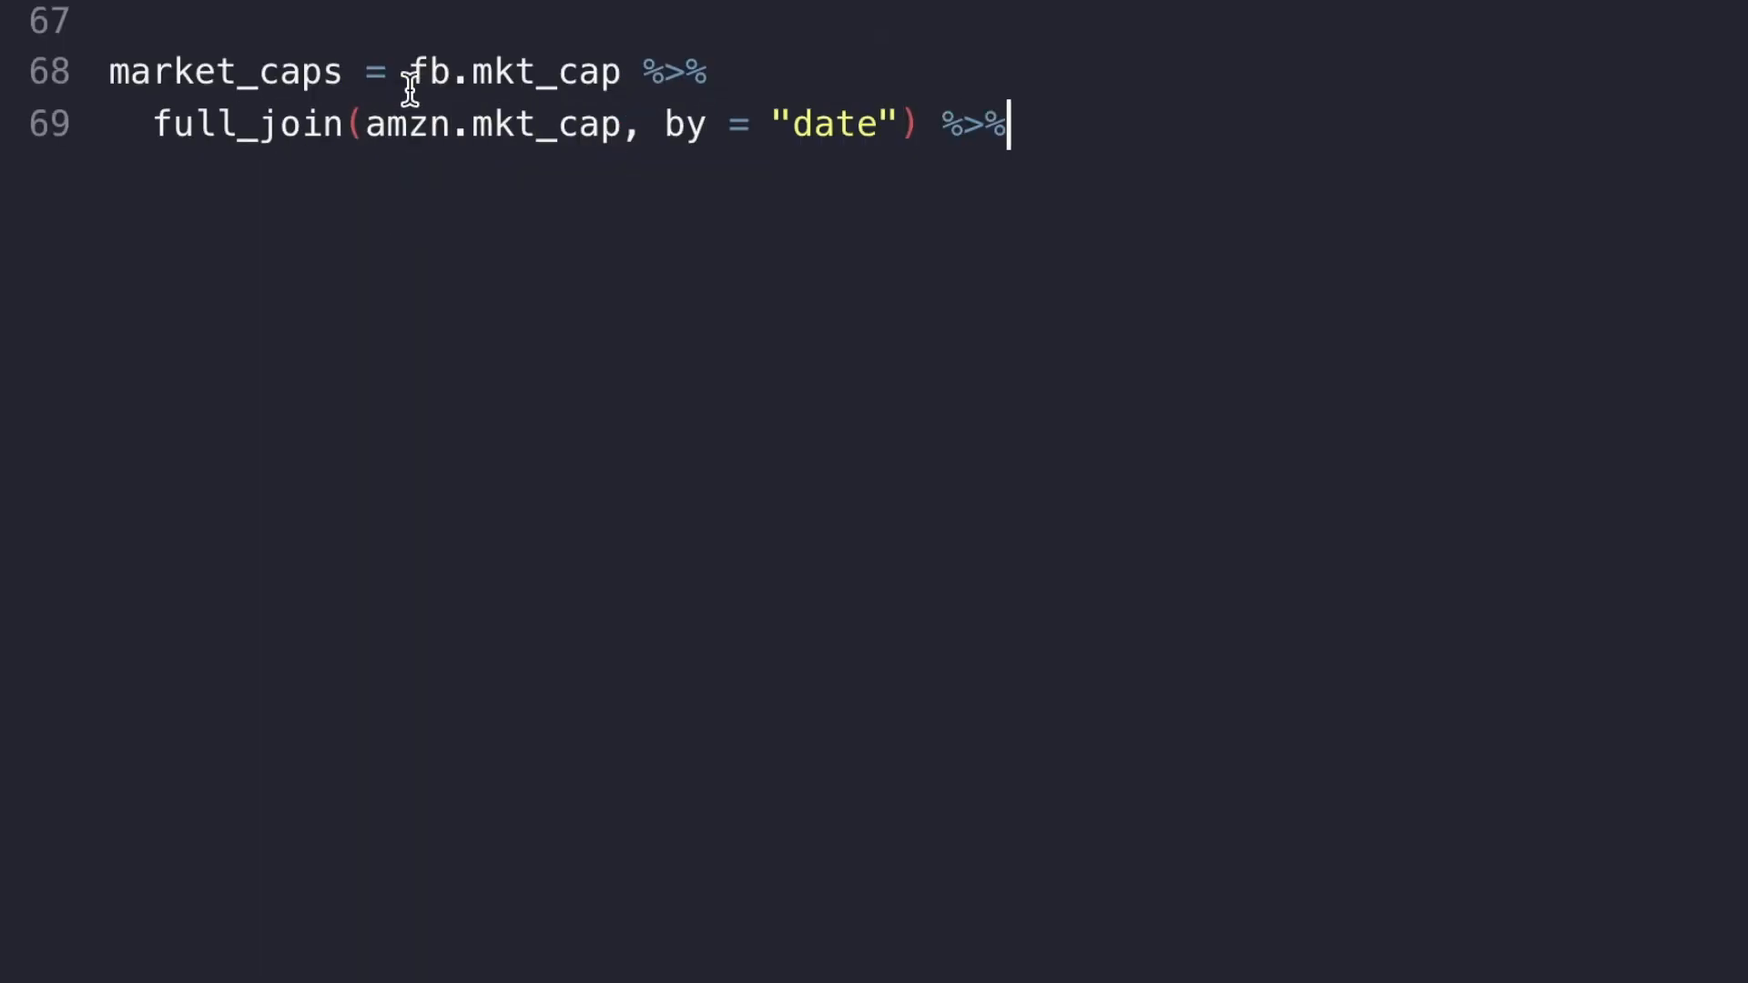
pyautogui.write('full_join(msft.mkt_cap, by = "date") %>%')
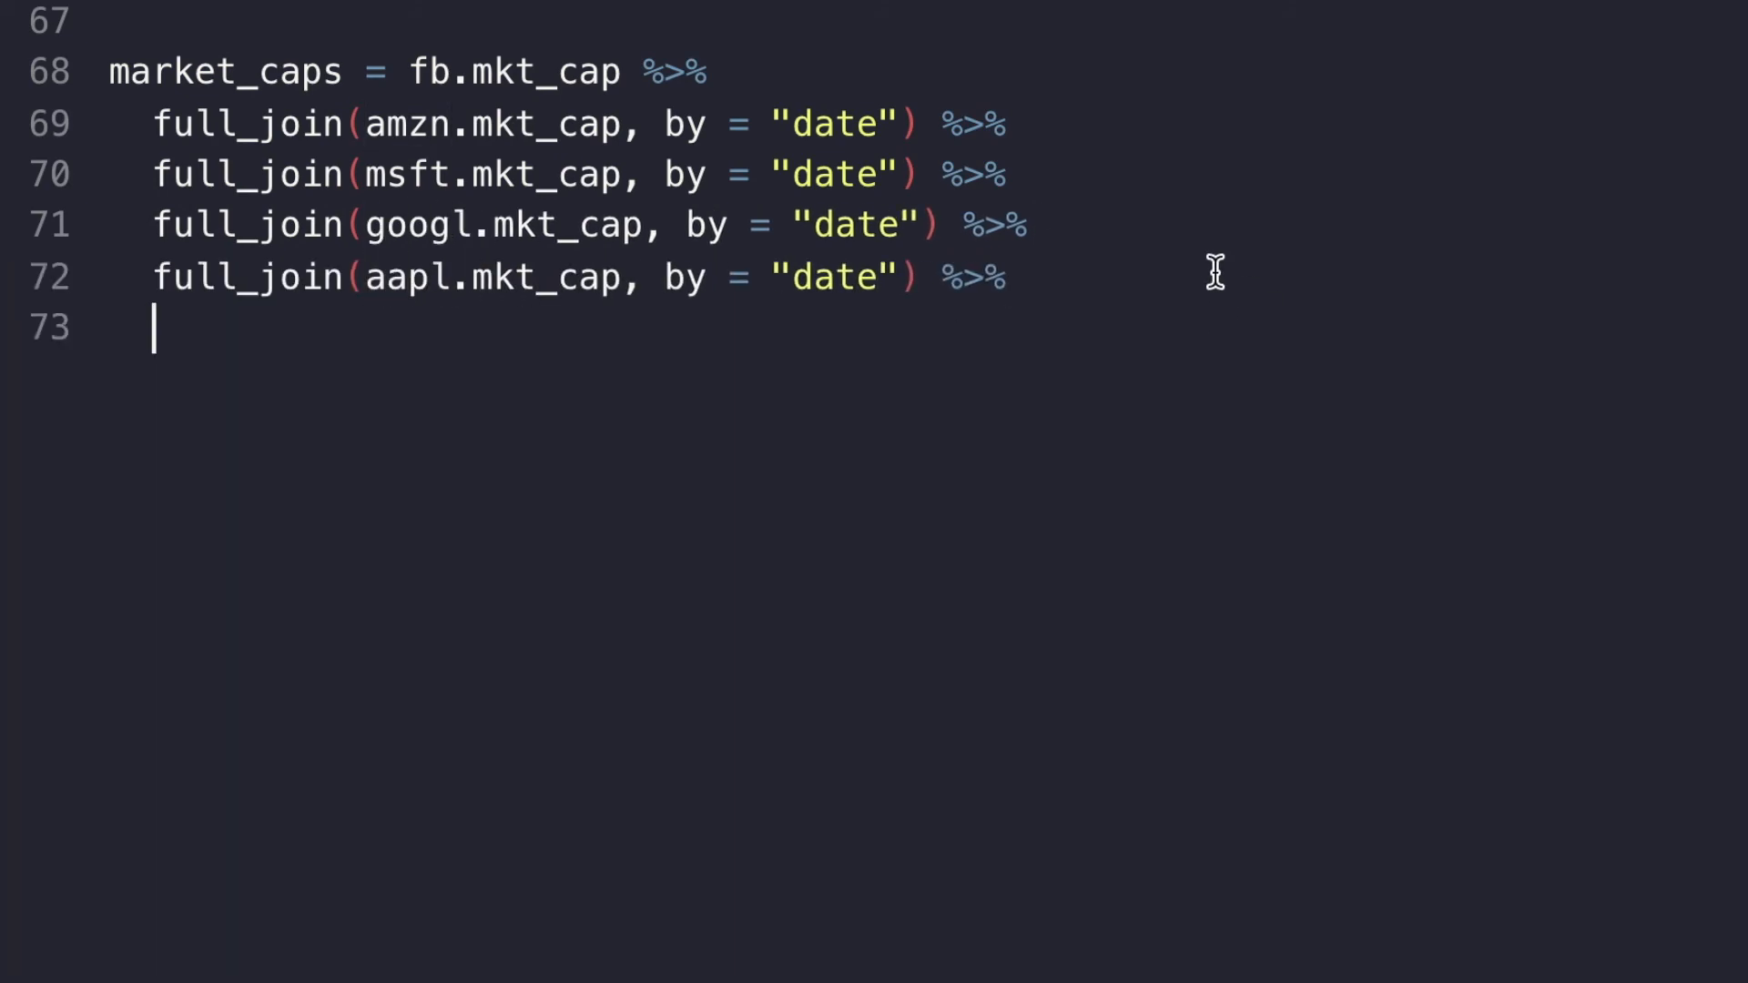
pyautogui.write('arrange(date) %>%')
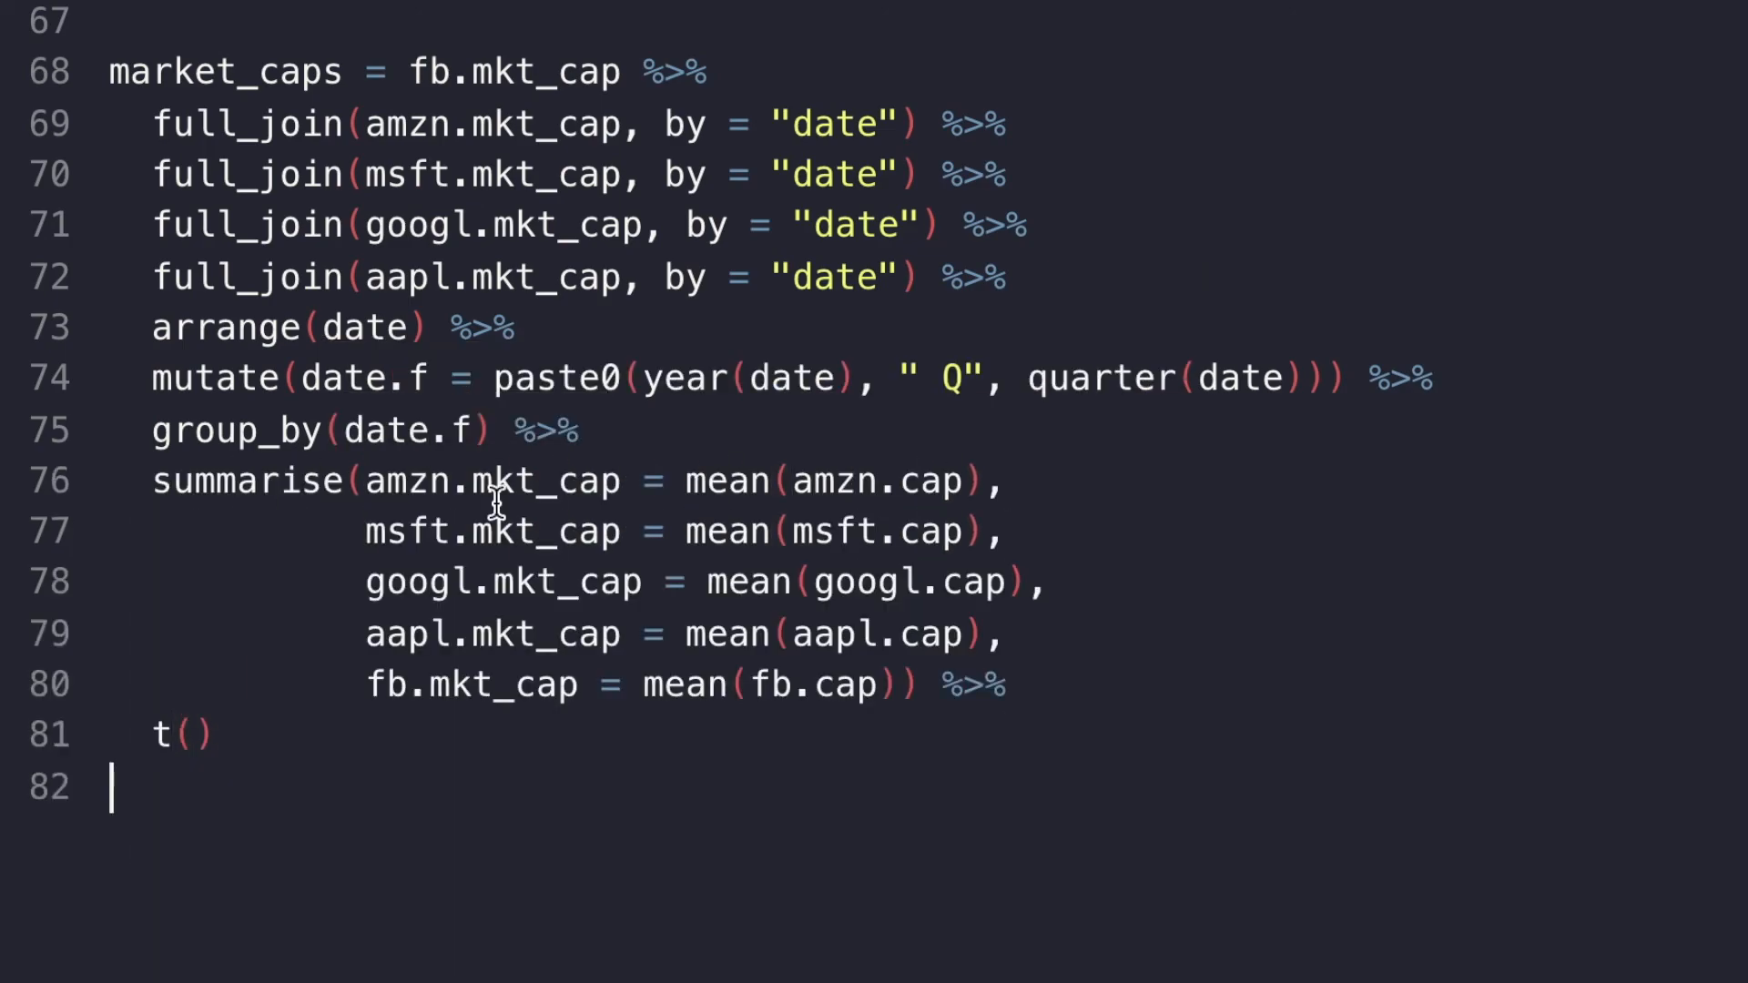
pyautogui.write('%>%')
pyautogui.write('rownames_to_column()')
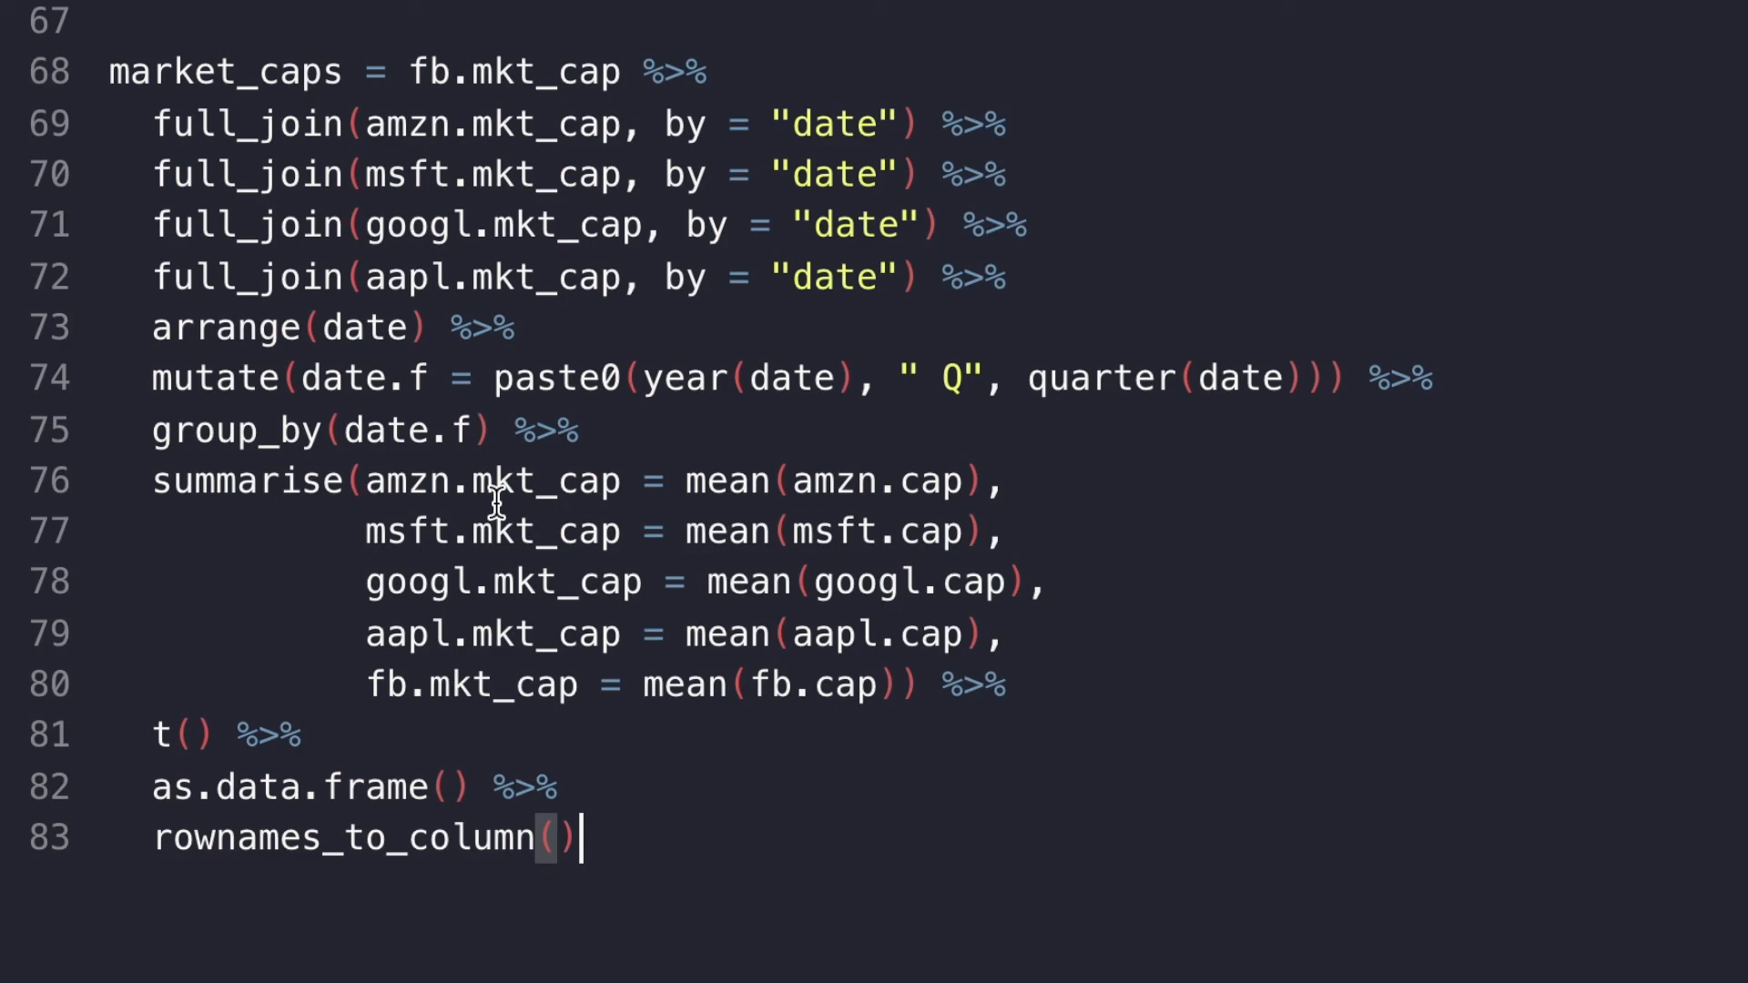
pyautogui.click(450, 40)
pyautogui.write('wri')
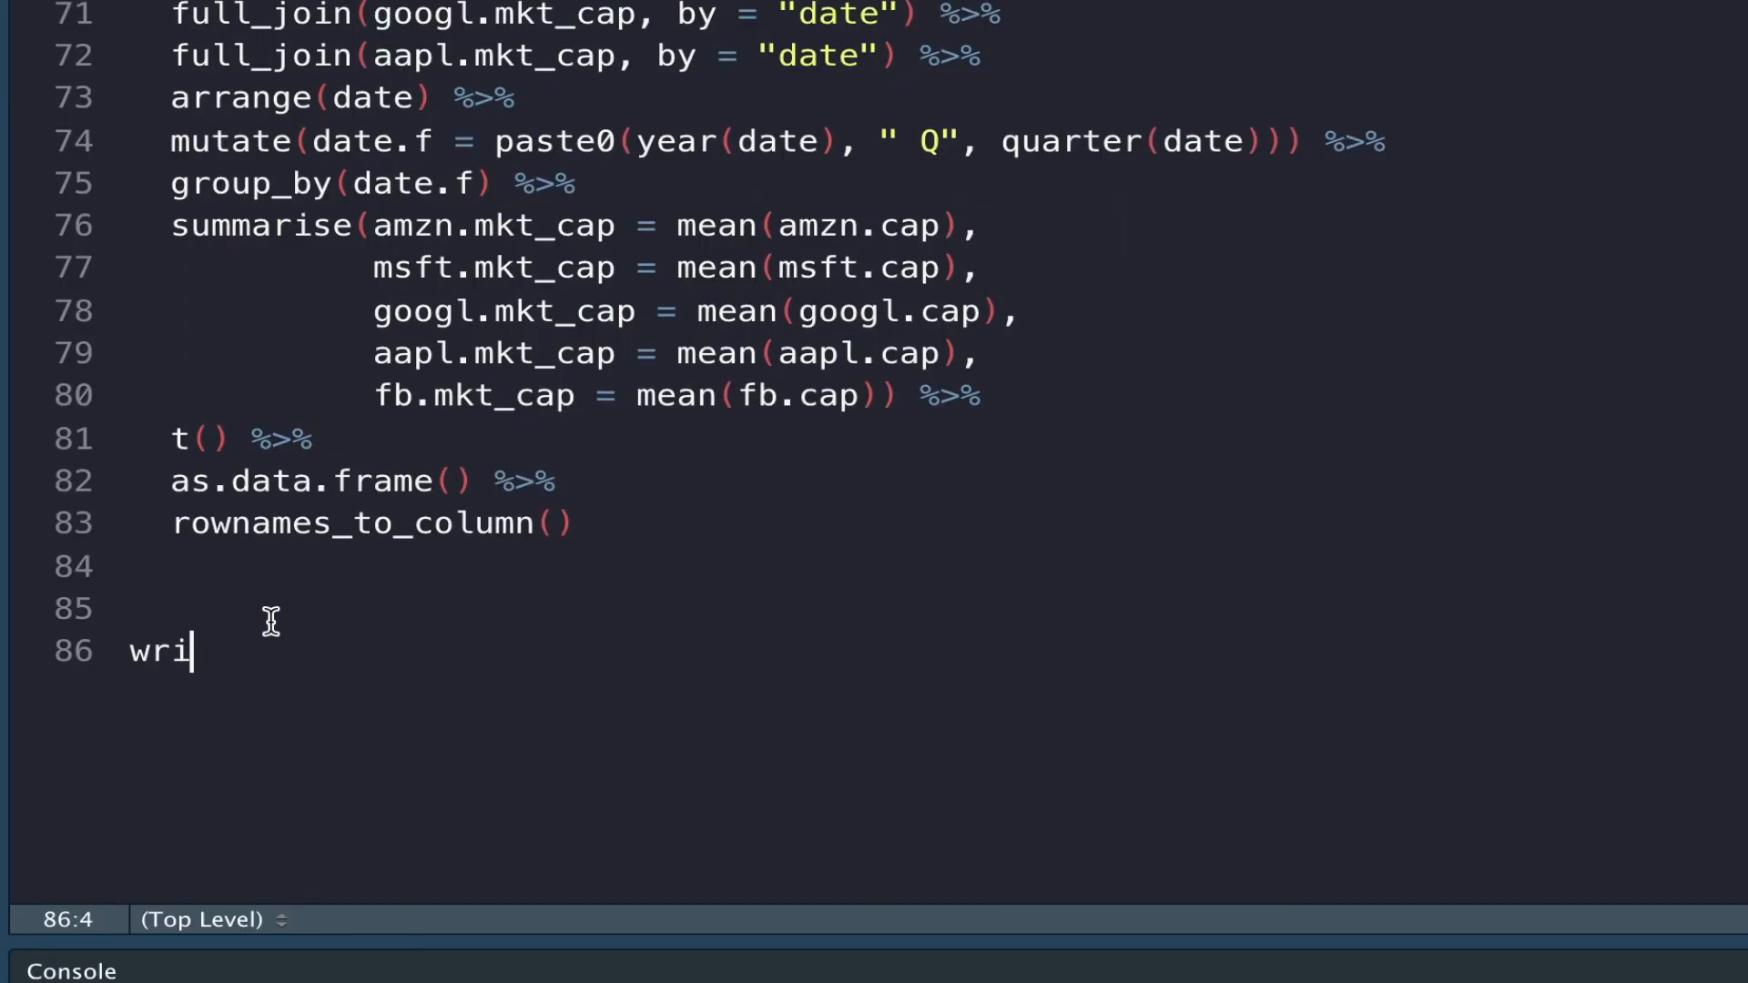
# Add a write_csv call exporting market_caps to market_caps.csv
pyautogui.write('te_csv(market_caps, "market_')
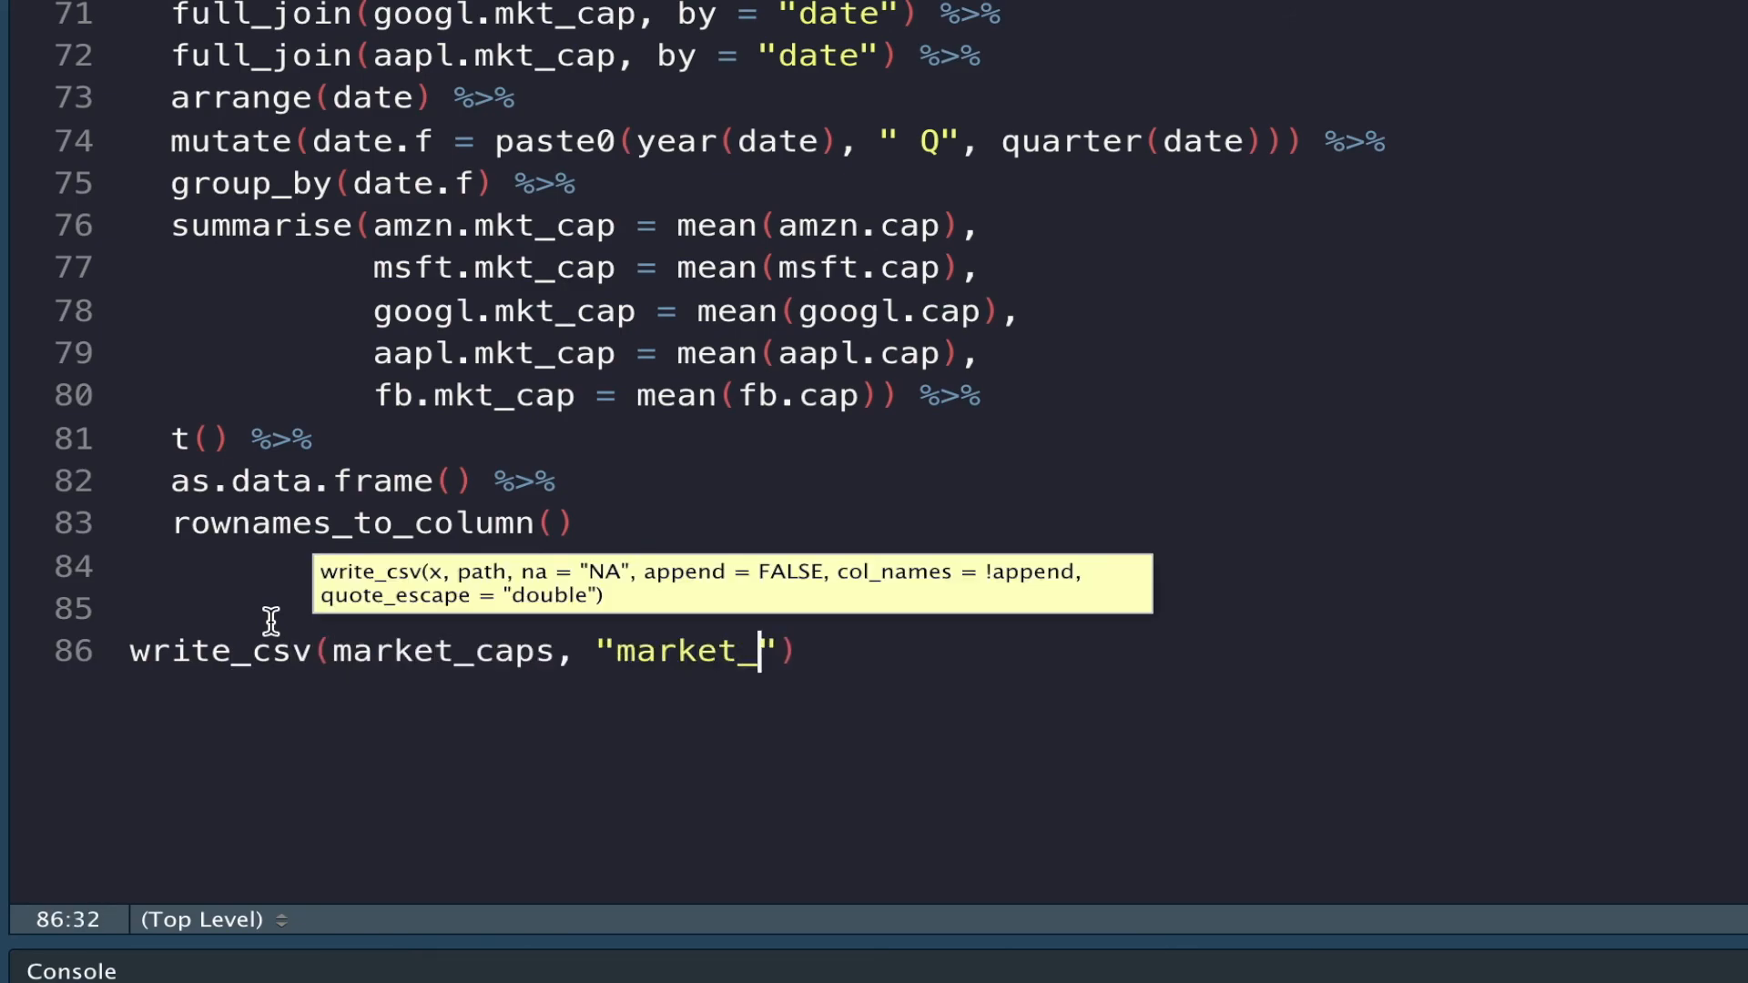
pyautogui.write('caps.csv')
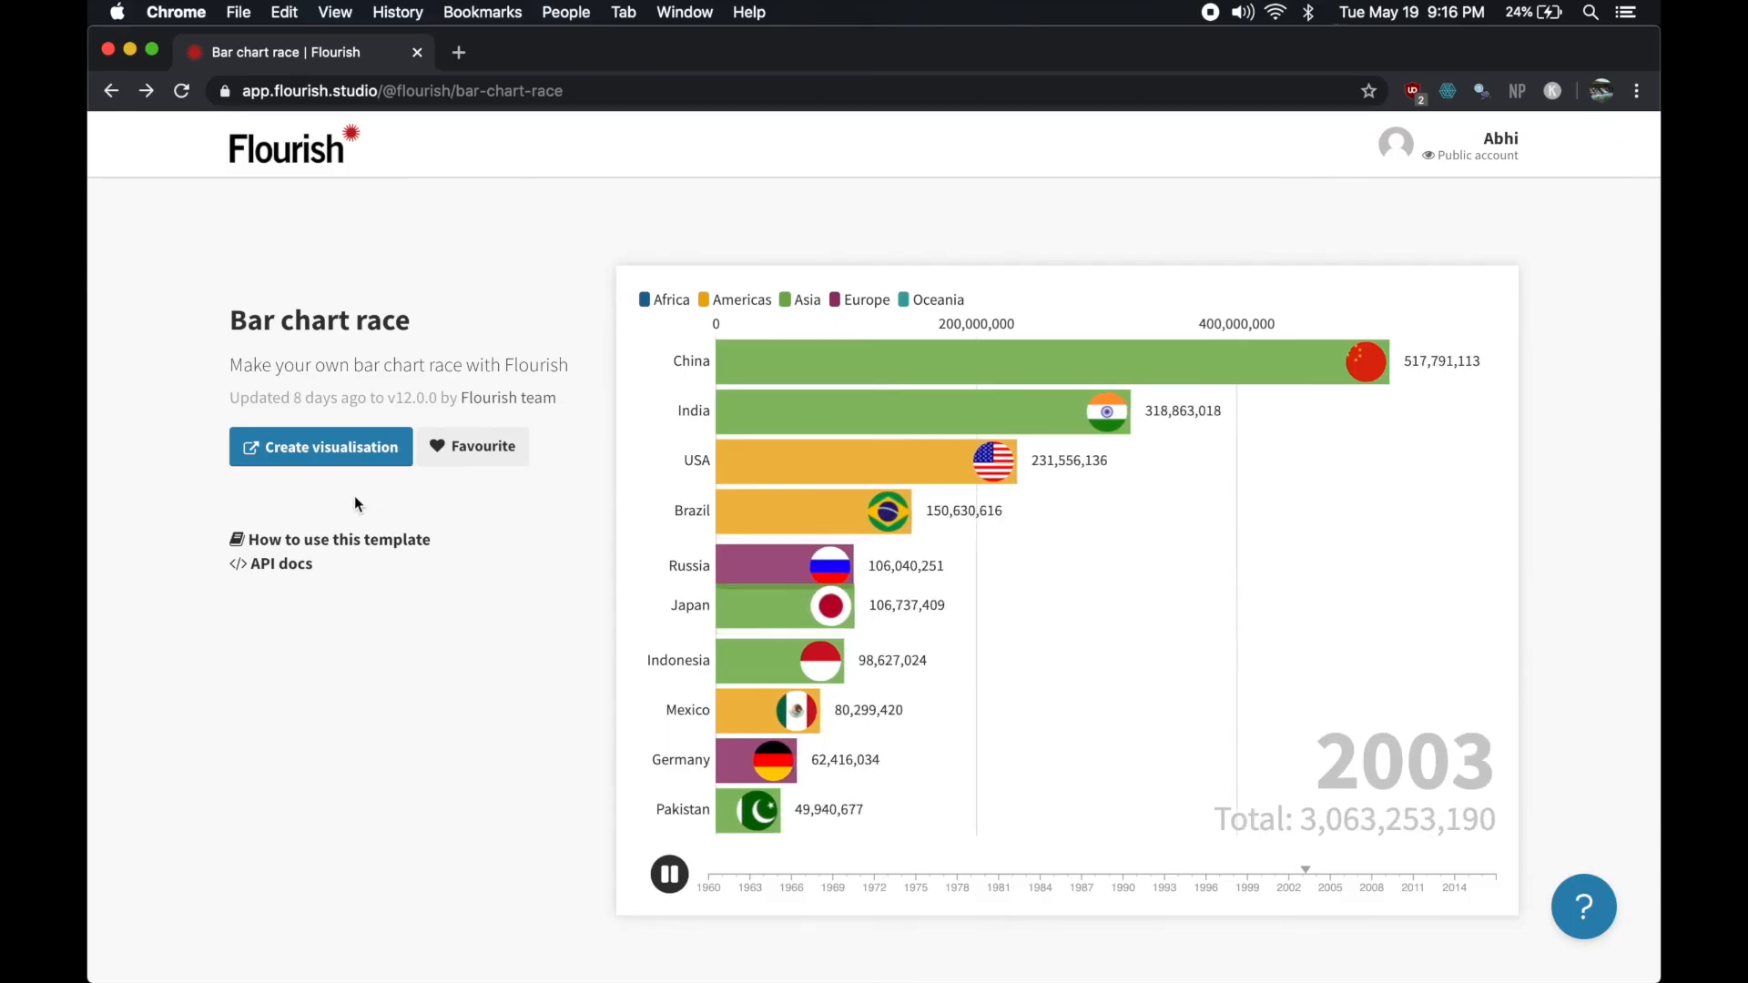
# Create a new visualisation from the Bar chart race template
pyautogui.click(321, 446)
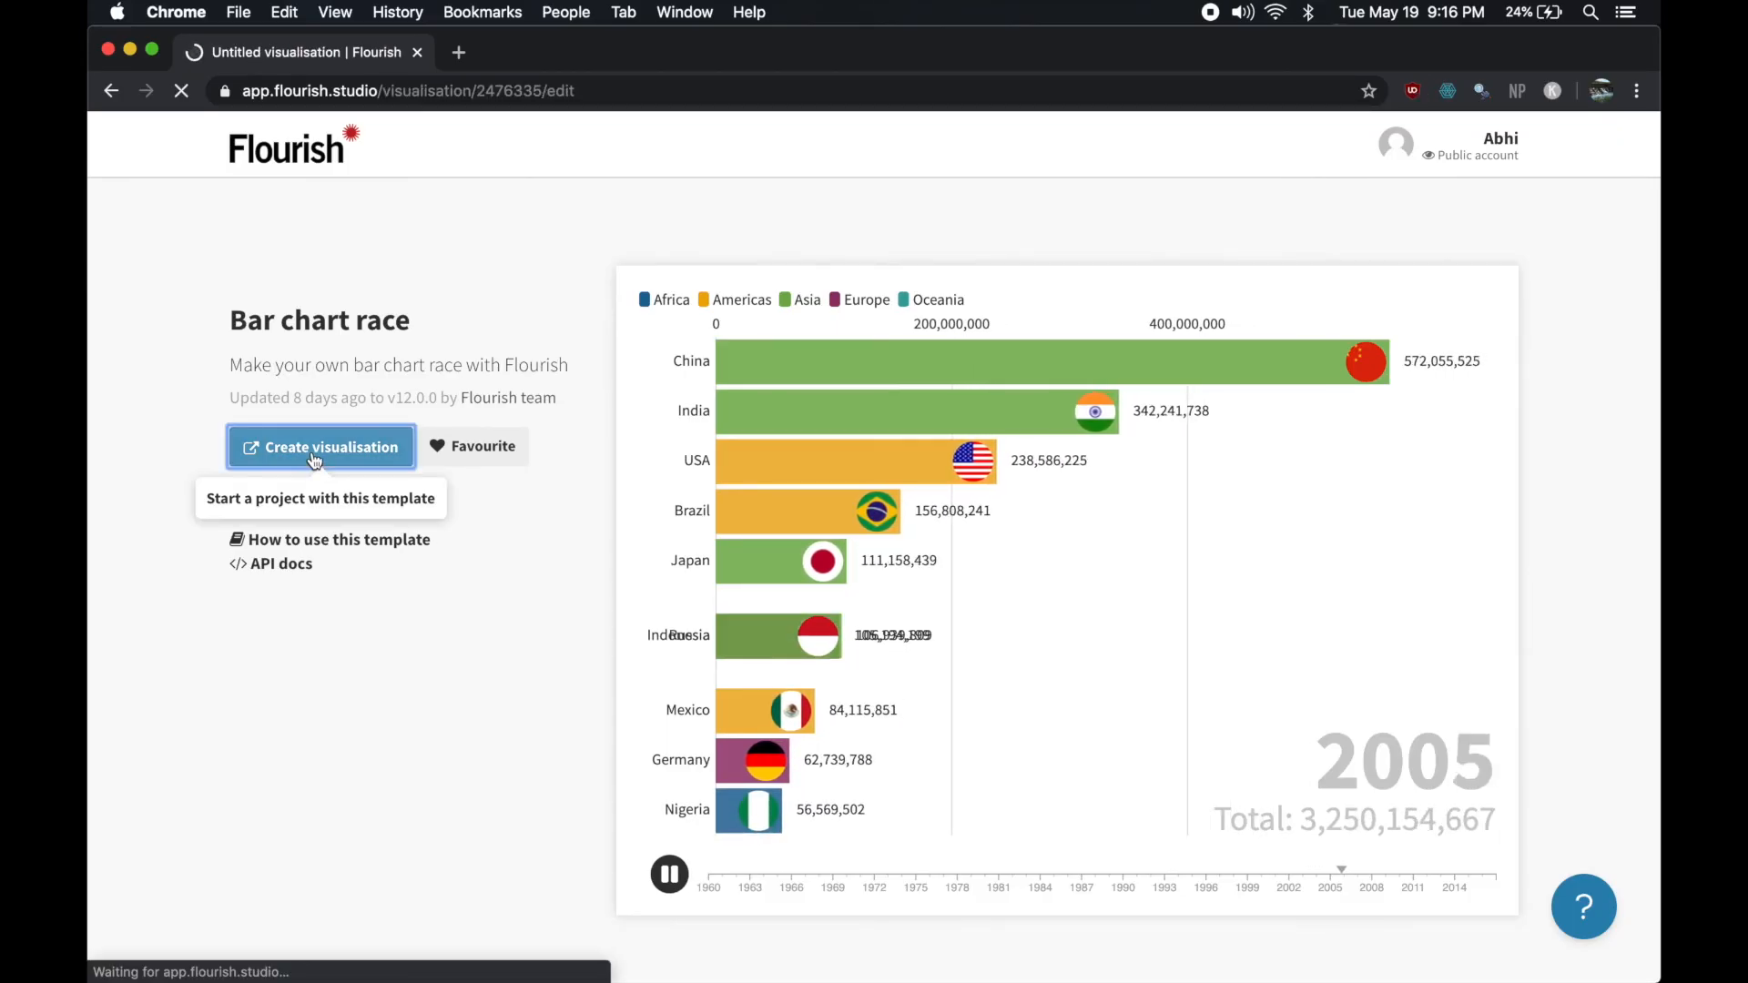
pyautogui.click(320, 446)
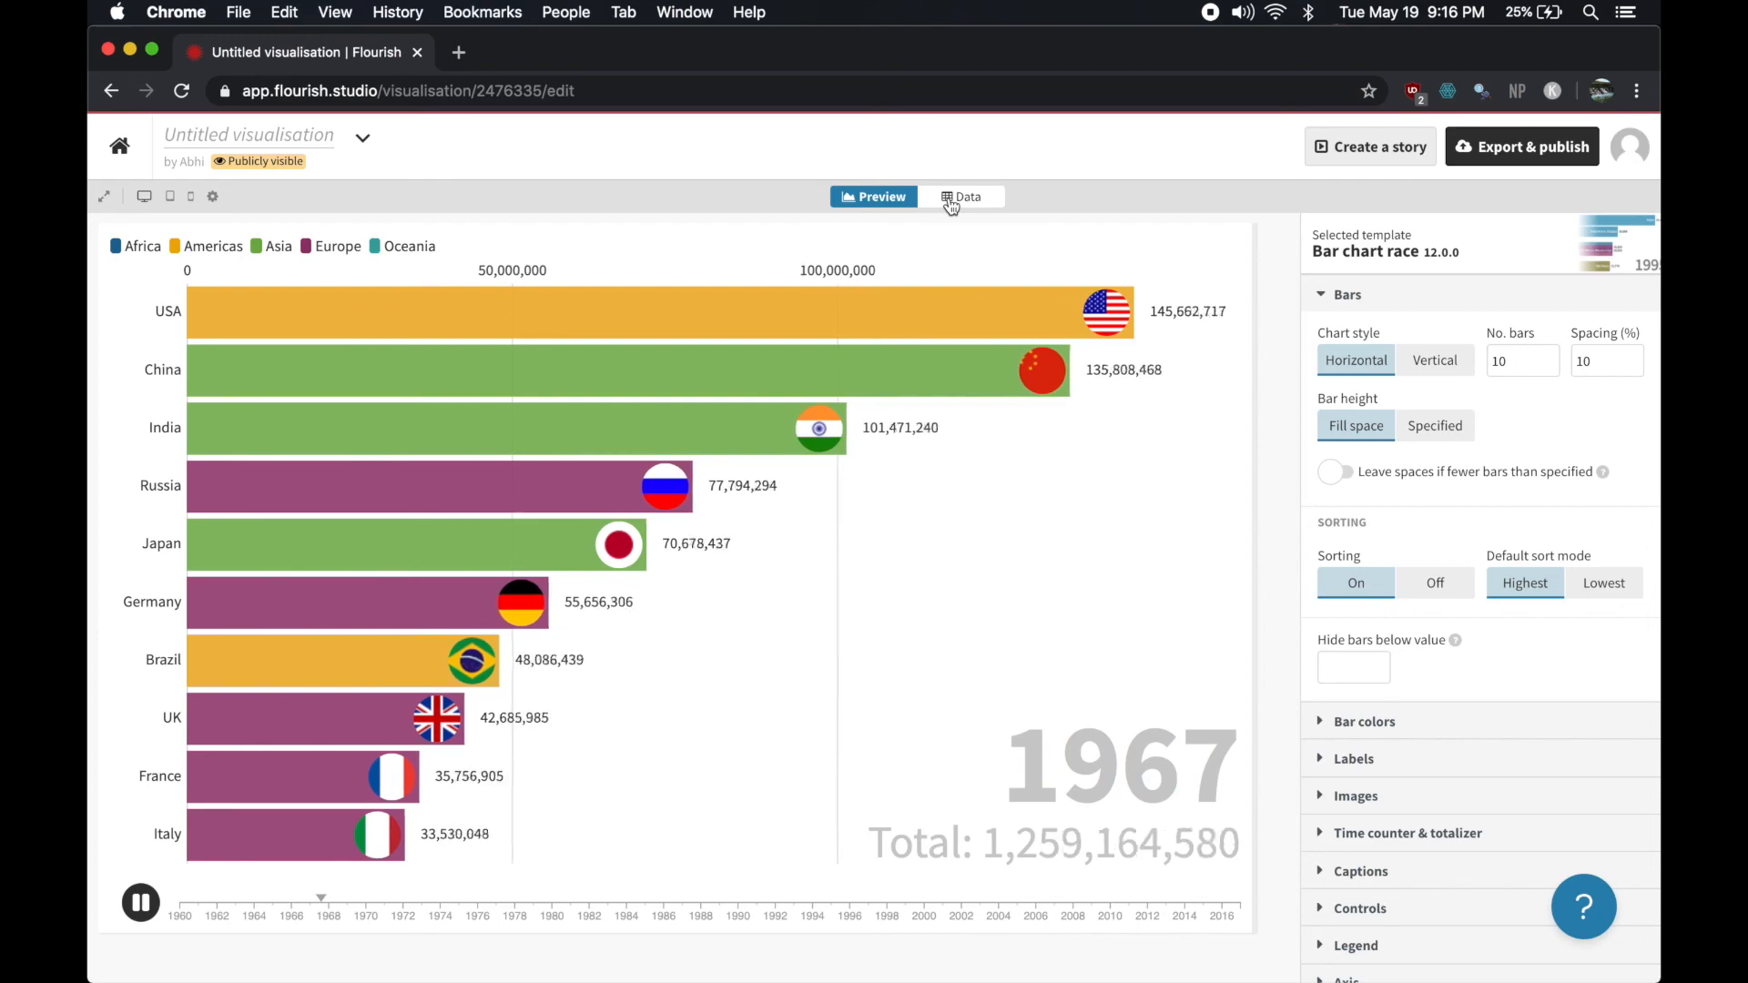
# Switch to the Data sheet to load the quarterly market caps
pyautogui.click(965, 197)
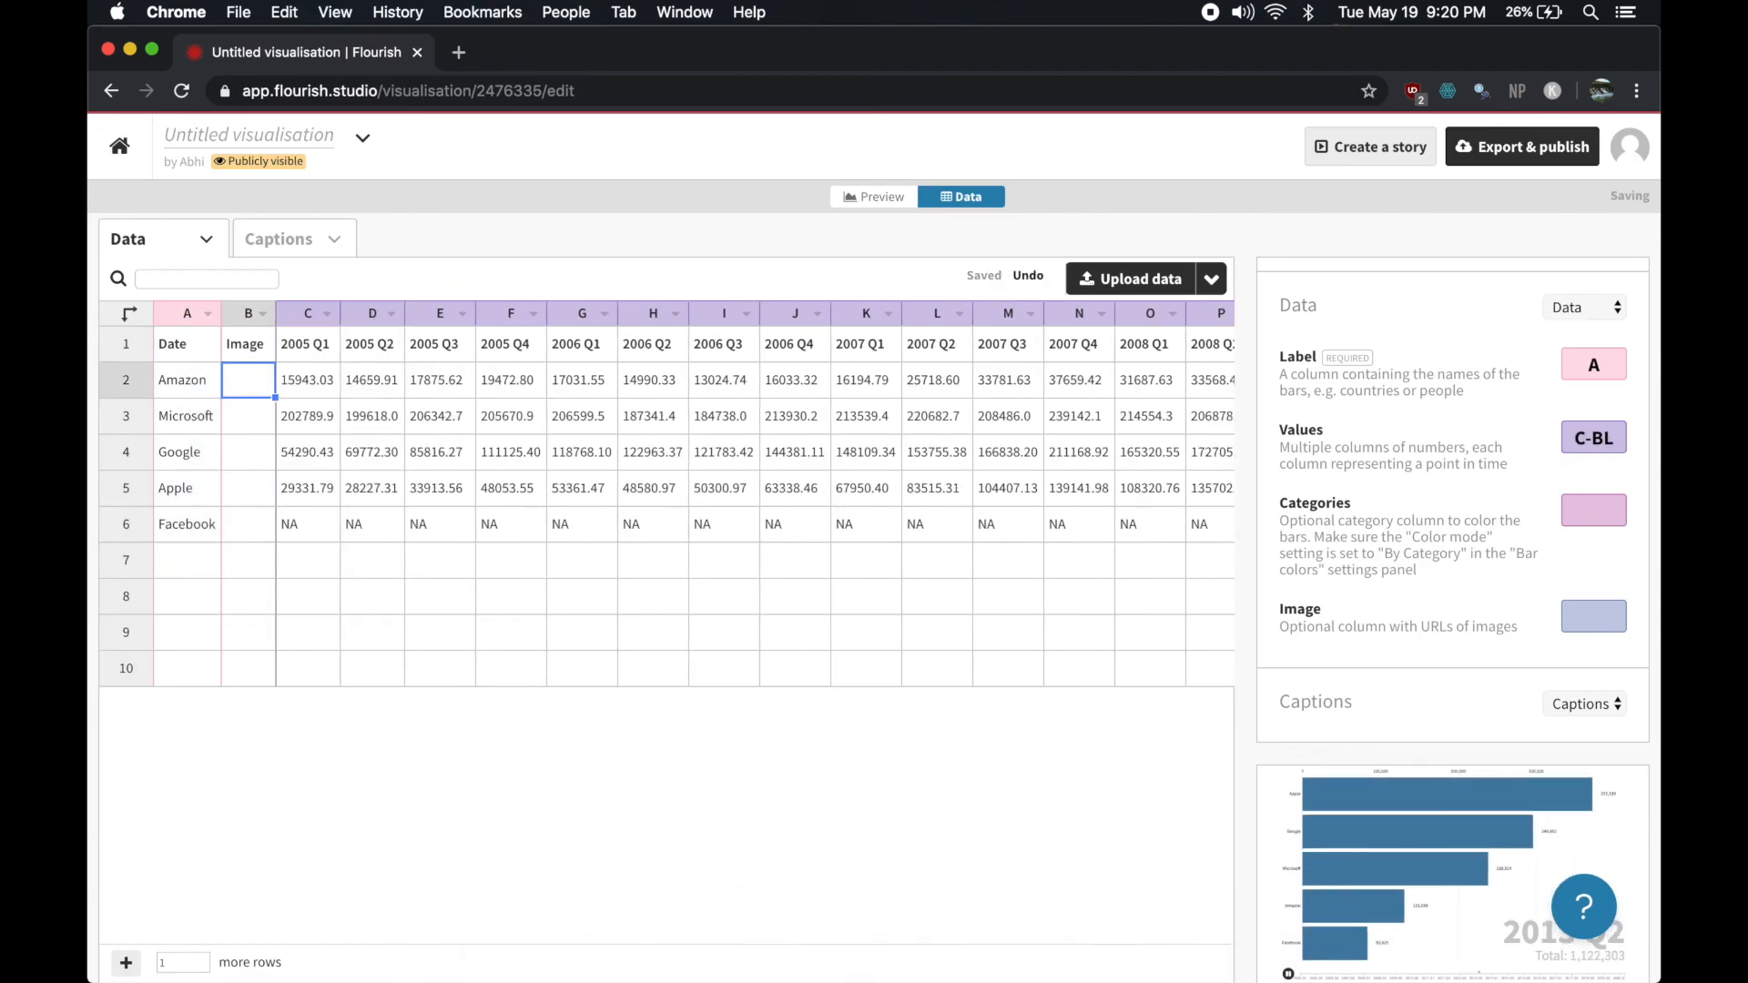
# Paste Amazon, Microsoft and other logo URLs into the Image column and return to Preview
pyautogui.write('https://www.pngitem.com/pimgs/m/1-12775_amazon-logo-icon-png-icon-amazon-logo-png.png')
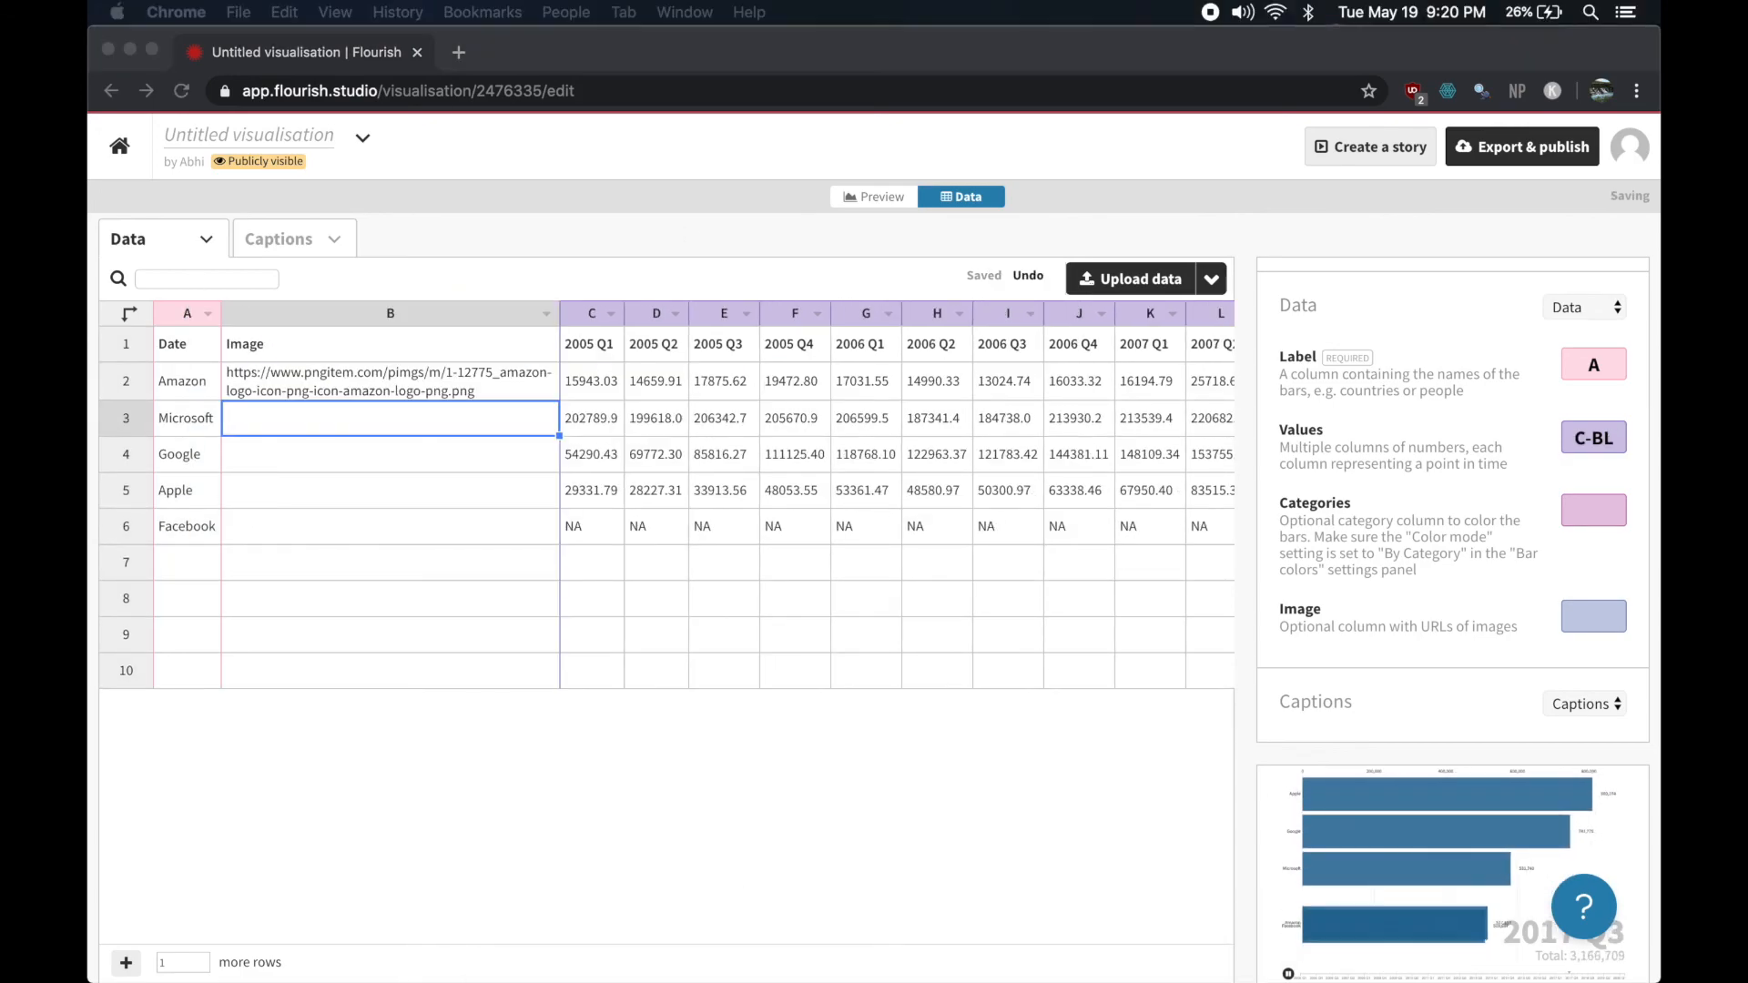
pyautogui.write('https://cdn.clipart.email/753cdc6882016c78c54025c7162microsoft-logo-icon-png-image-for-free_2016-2016.png')
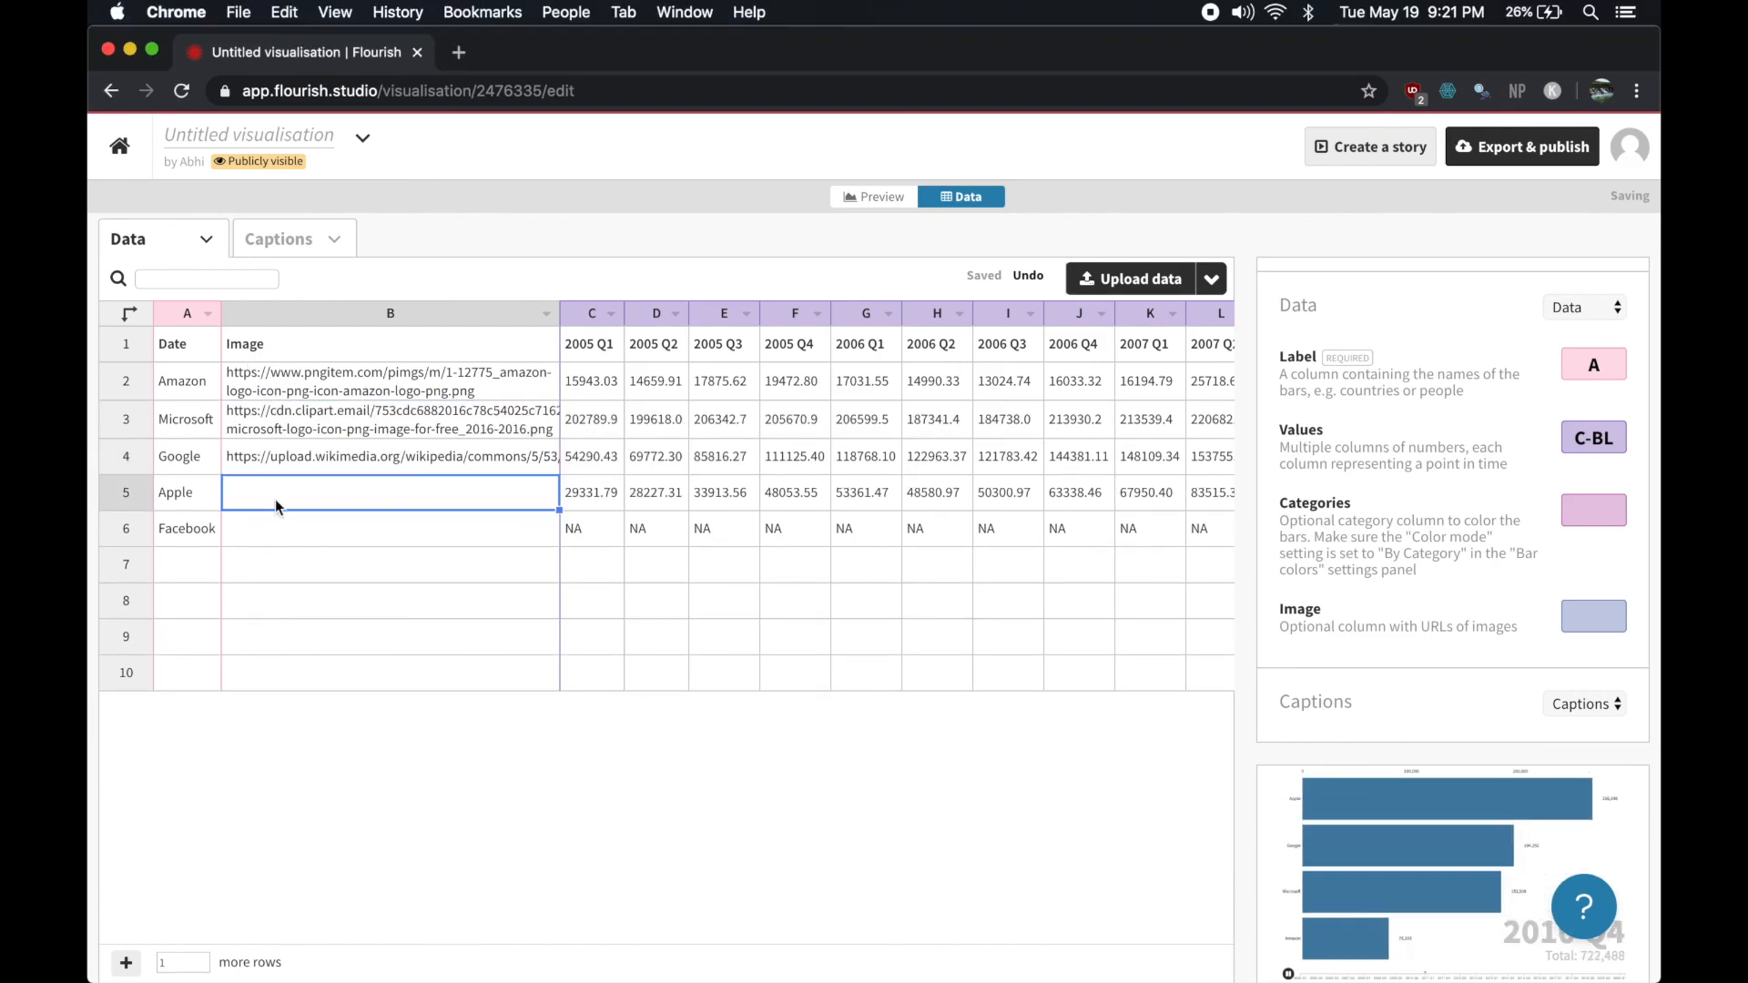
pyautogui.write('https://image.flaticon.com/icons/svg/124/124010.svg')
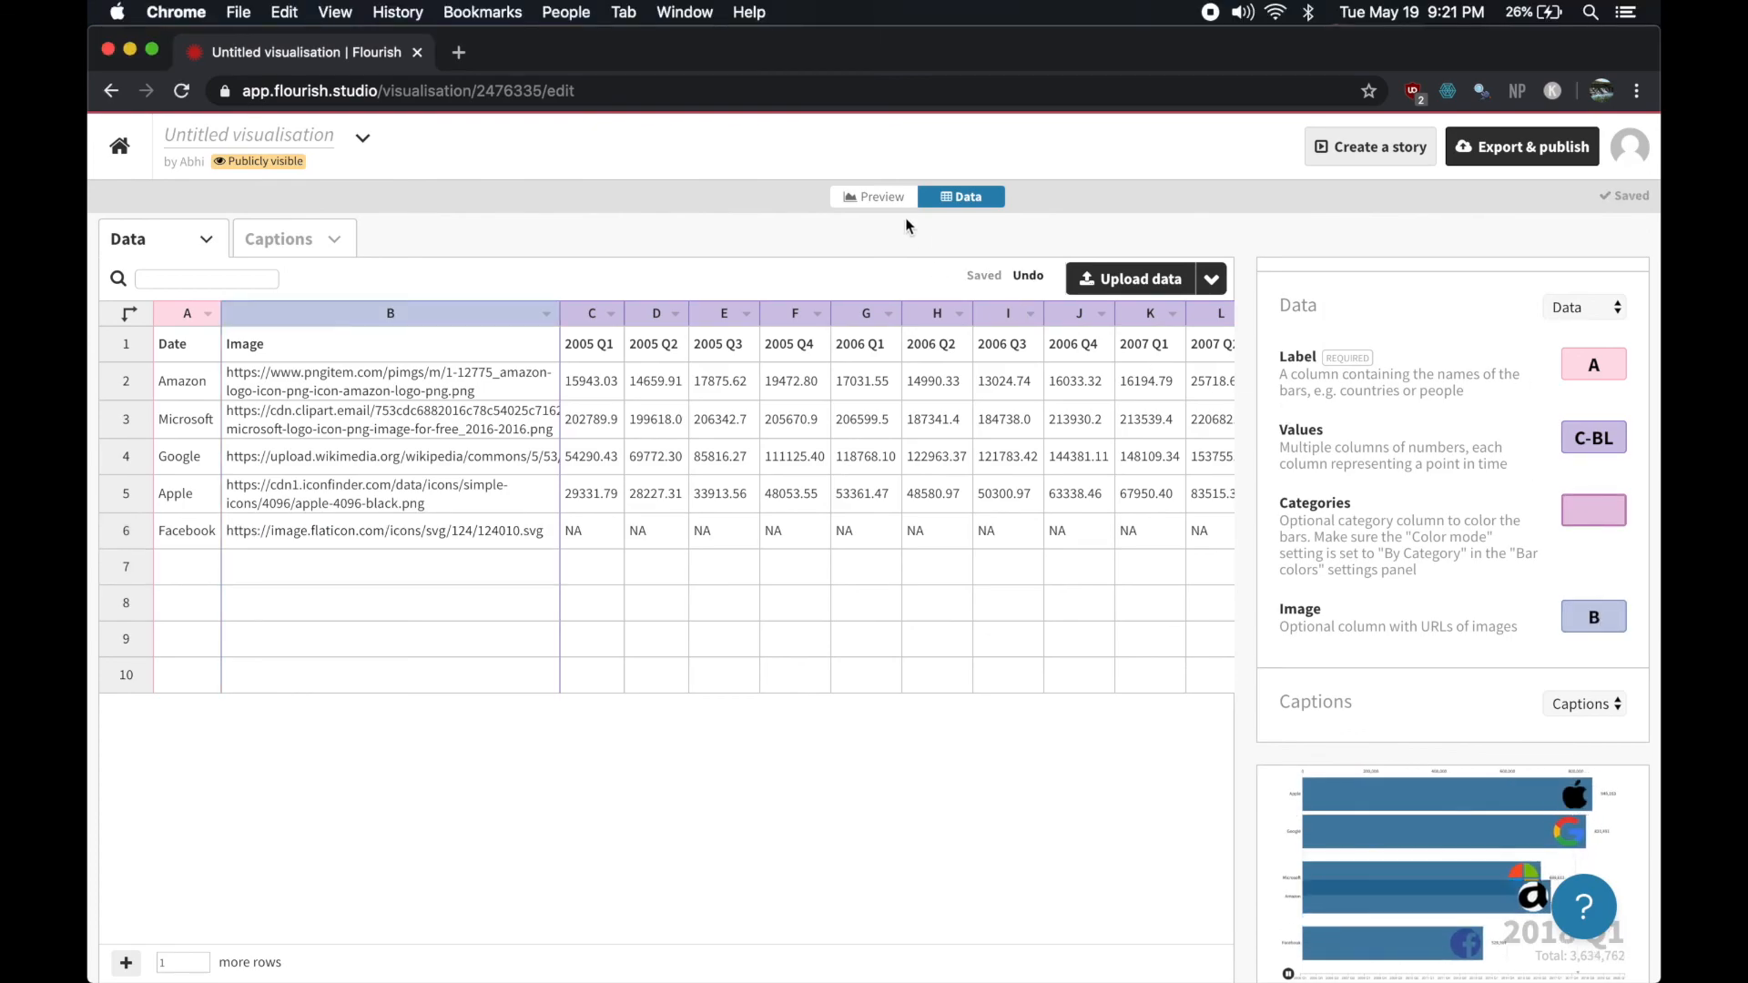
pyautogui.click(880, 197)
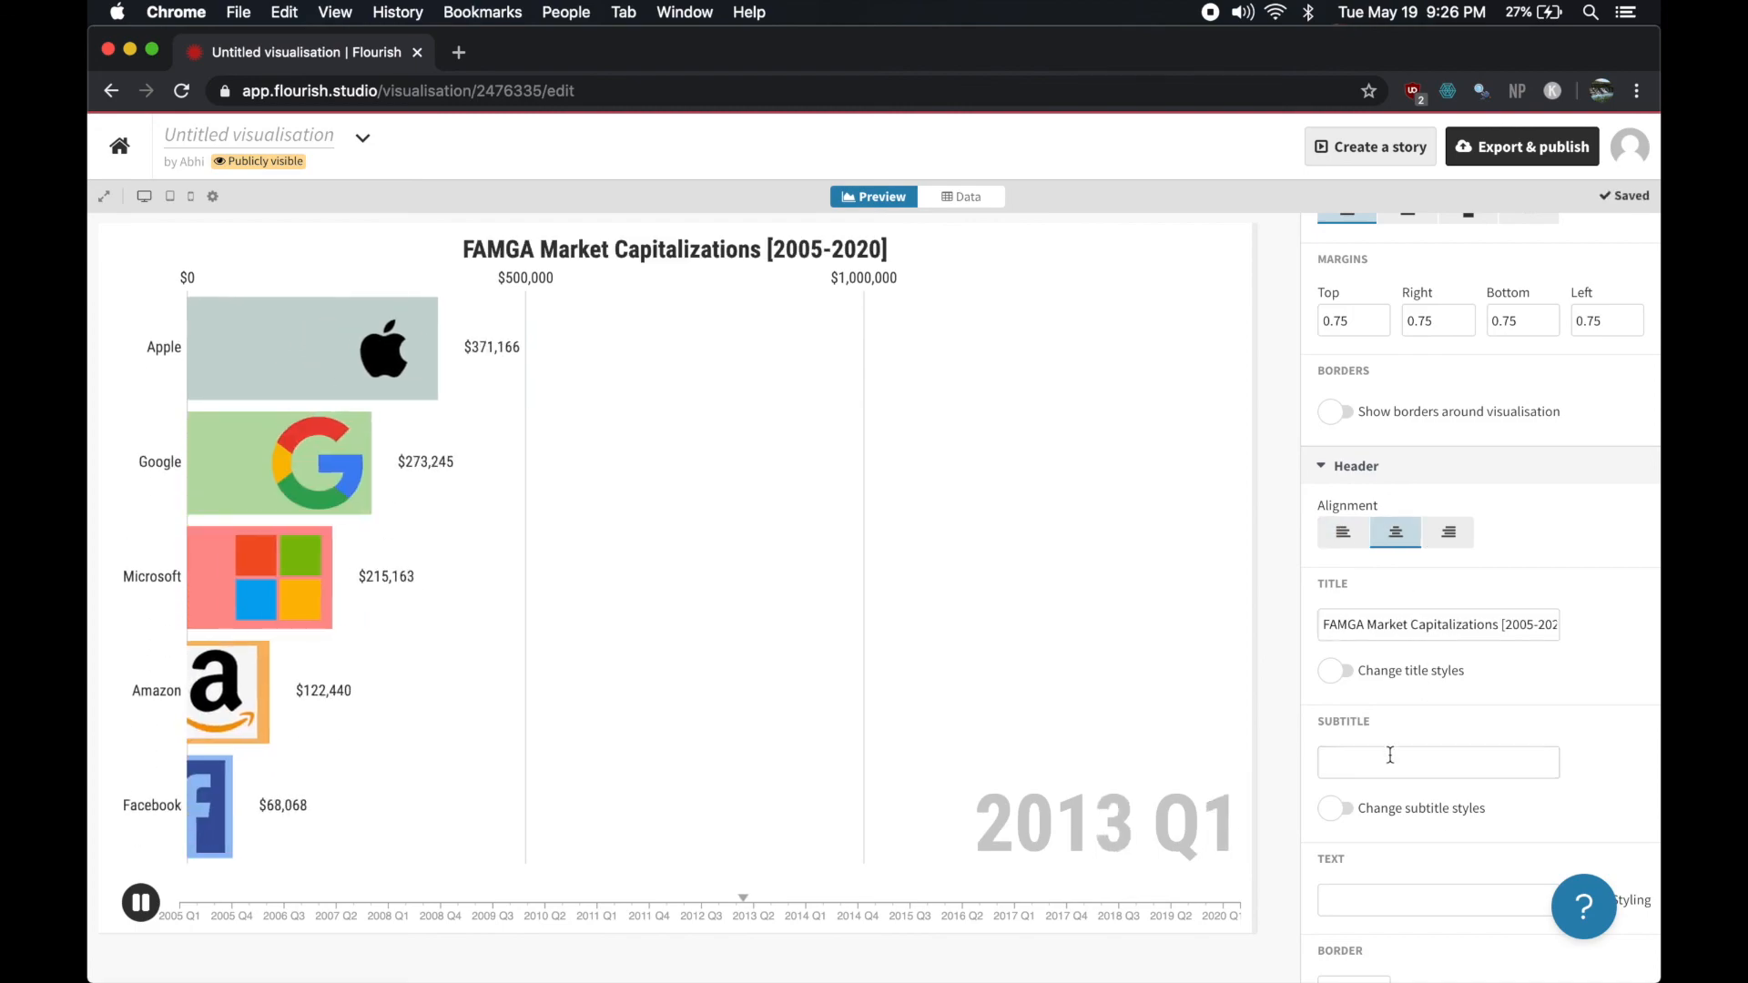
# Enter the subtitle listing Facebook, Apple, Microsoft, Google and Amazon
pyautogui.write('Facebook, Apple, Microsoft, Google, and')
pyautogui.write('FAMGA Market Caps')
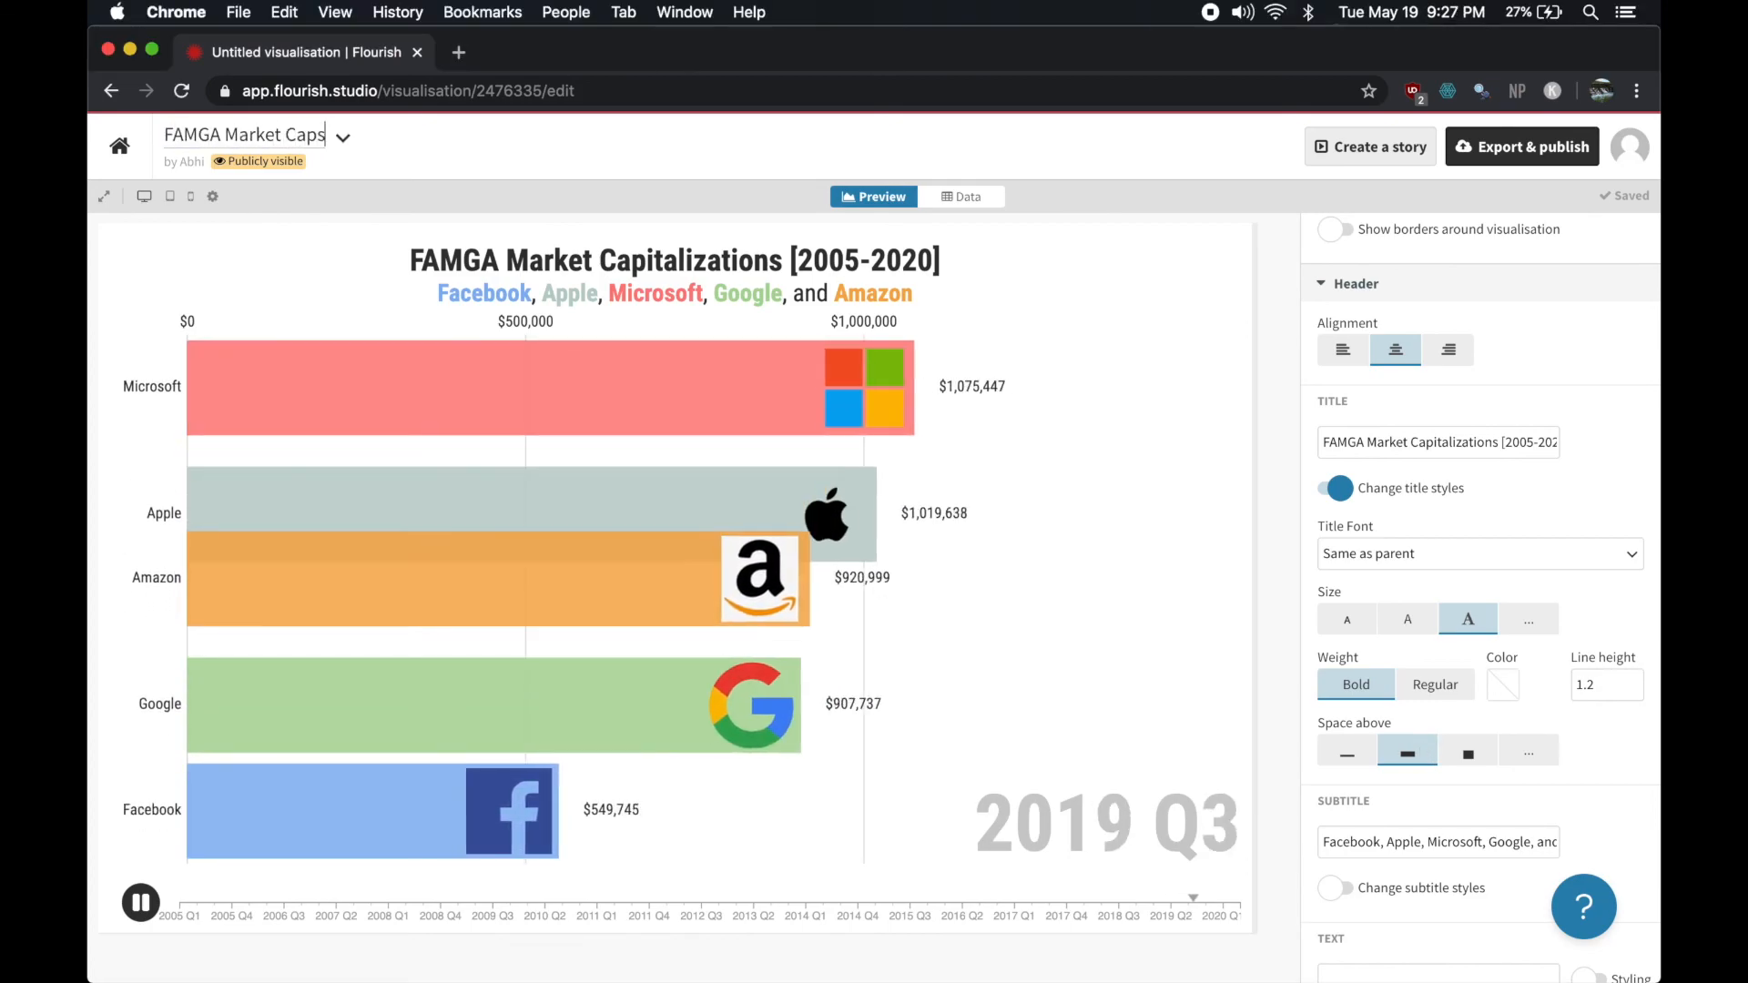
# Publish the visualisation via Export & publish to get a share link and embed code
pyautogui.click(1521, 145)
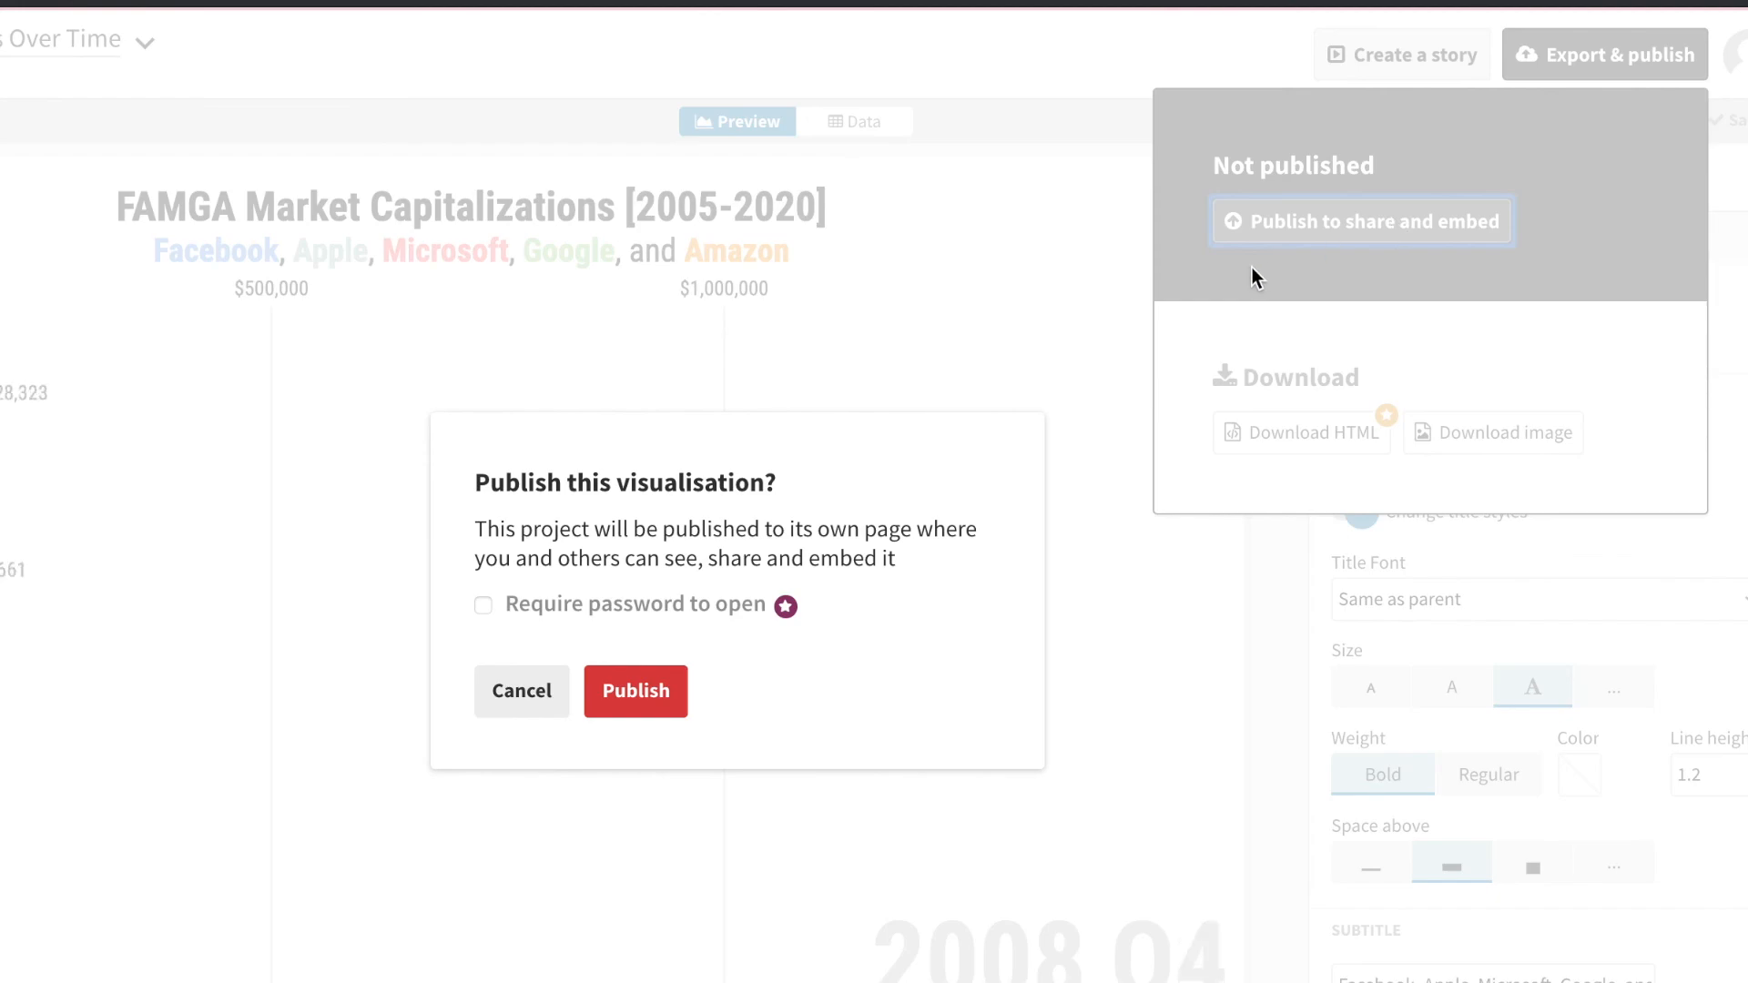
pyautogui.click(633, 692)
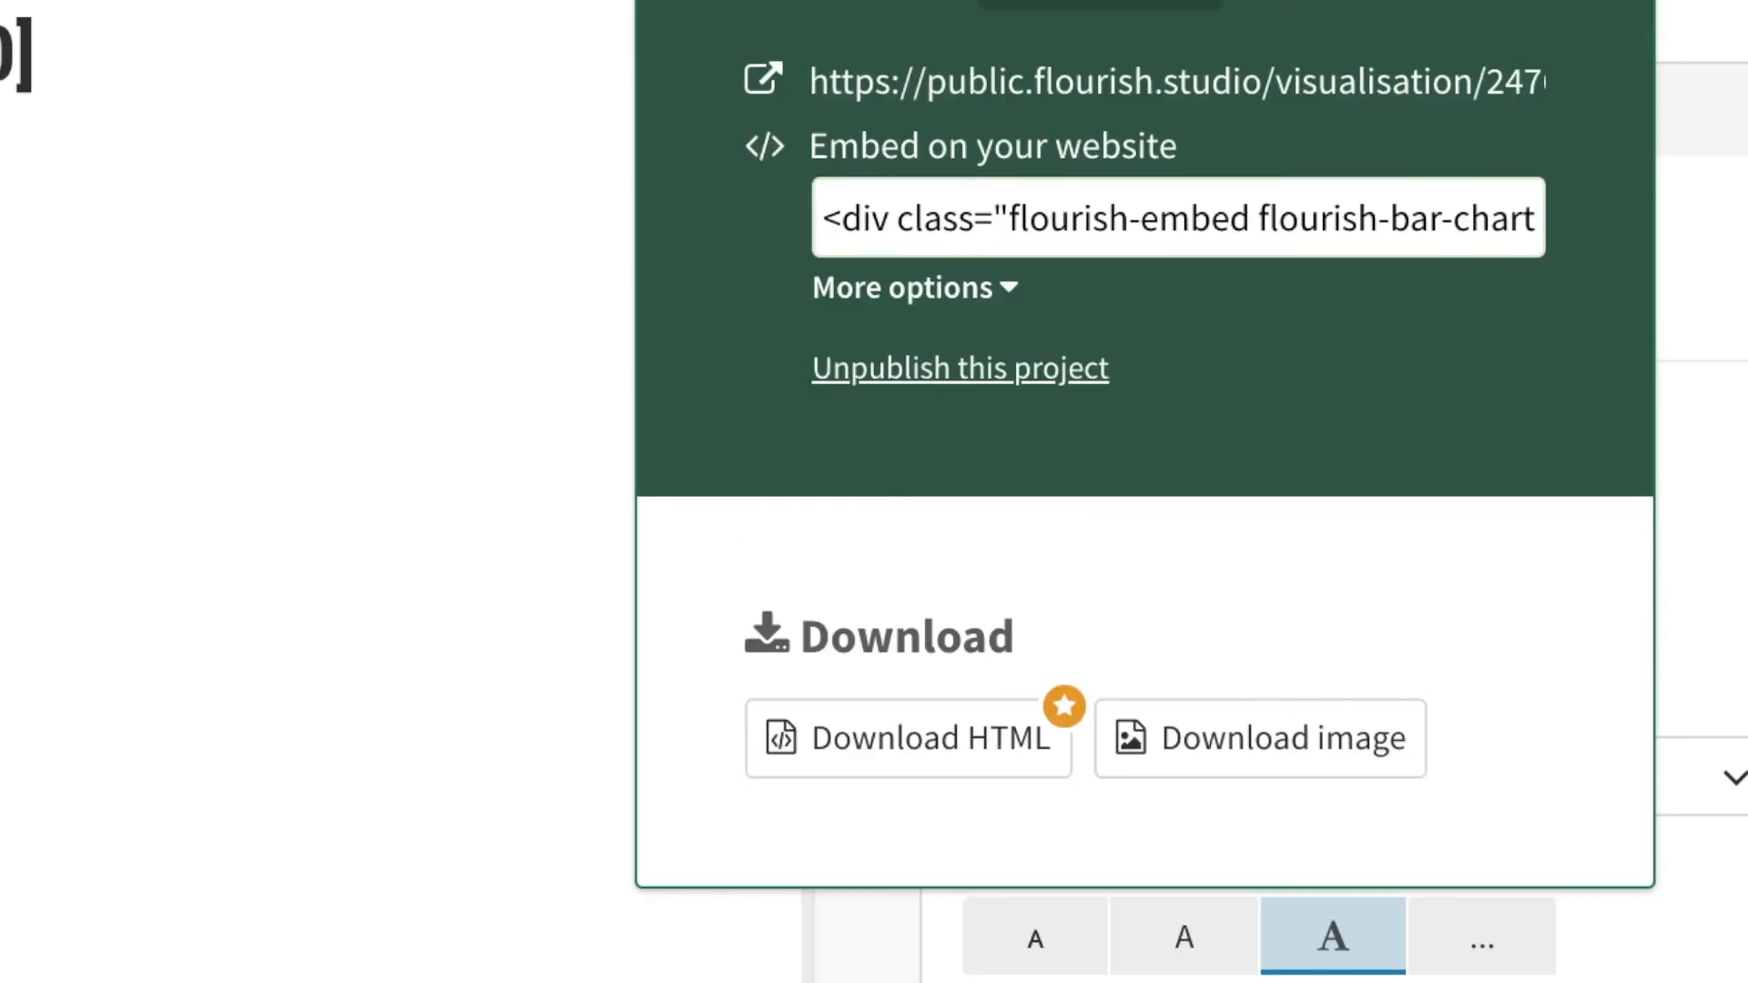